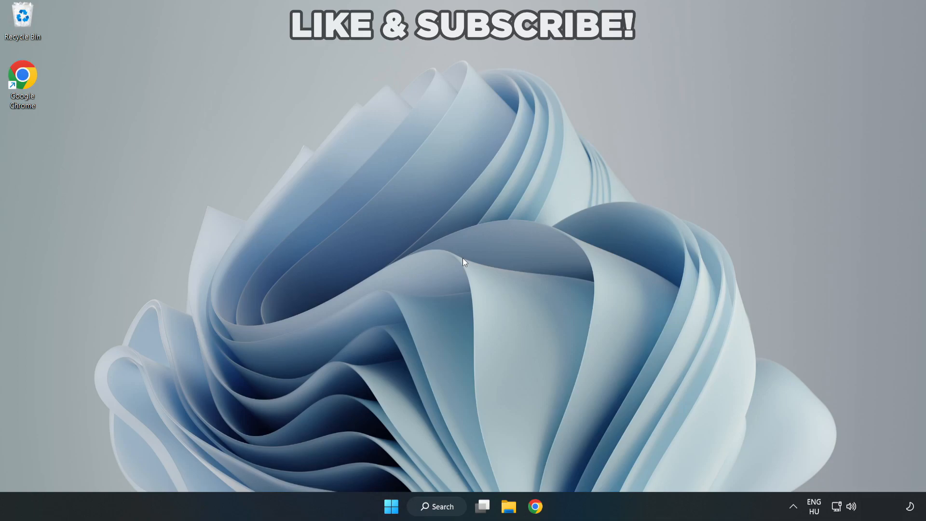
mouse_move(451, 511)
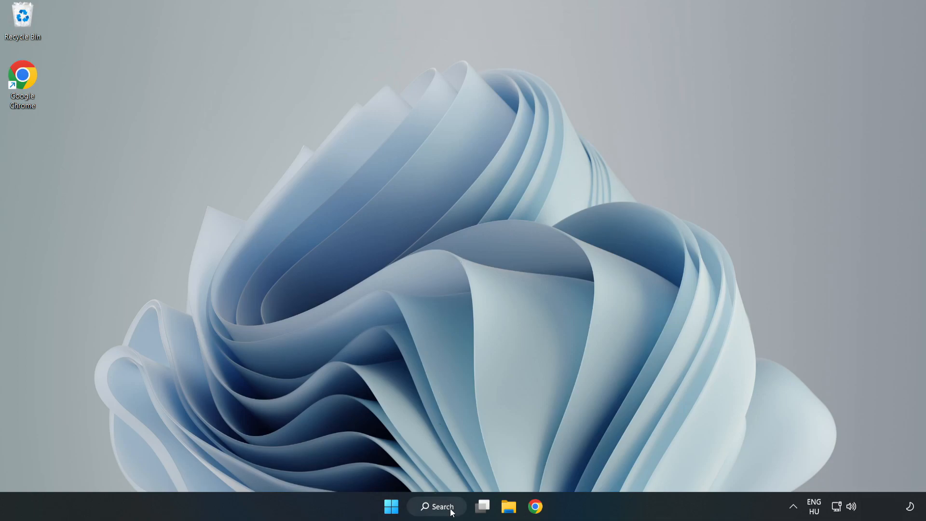
- Search Windows for 'device manager' from the taskbar search
left_click(437, 507)
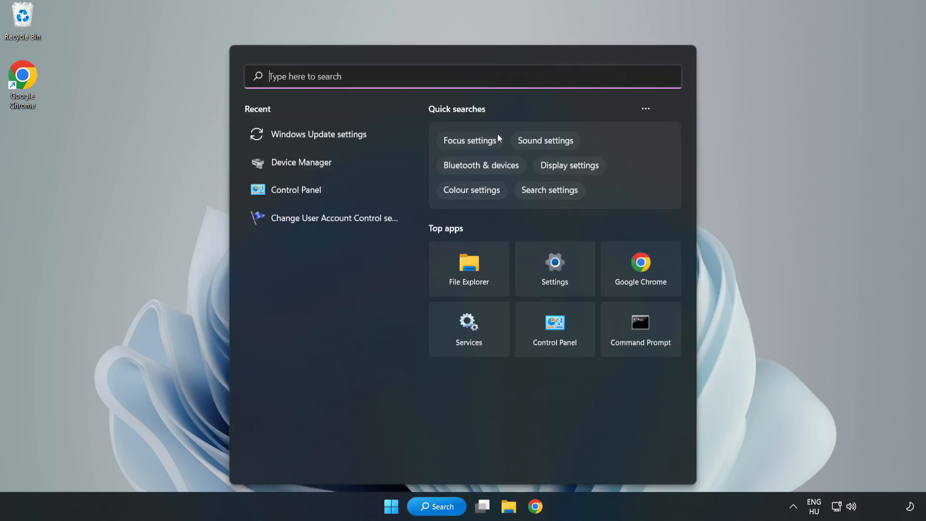
type("device manager")
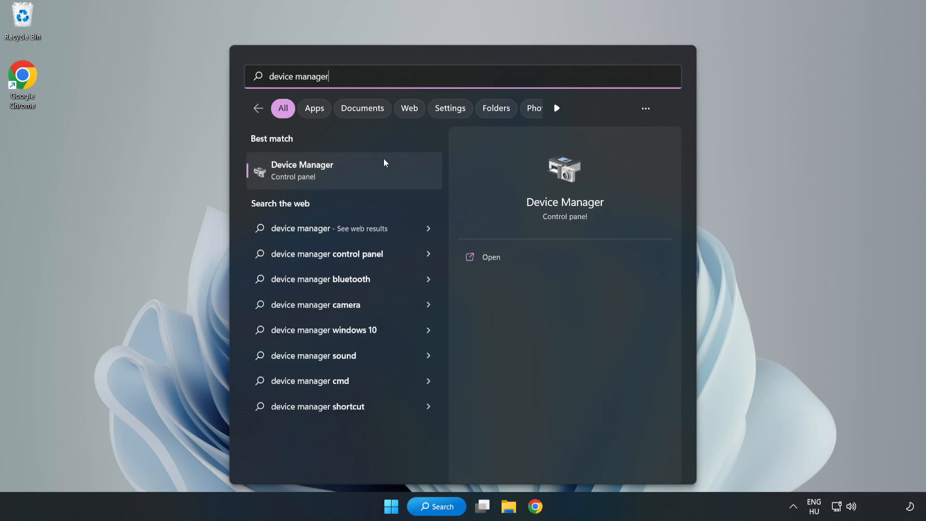
mouse_move(345, 179)
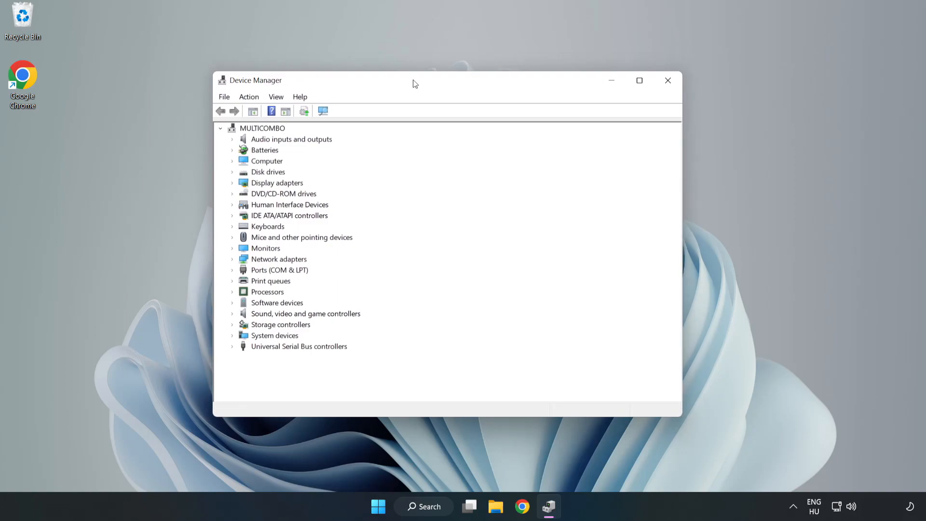
- Expand Display adapters and choose Update driver for the VMware SVGA 3D adapter
left_click(276, 182)
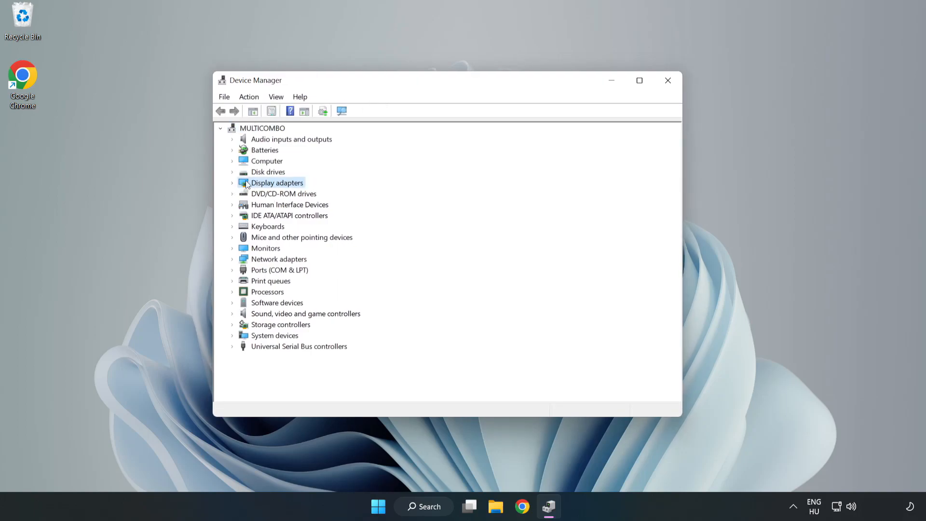
left_click(232, 183)
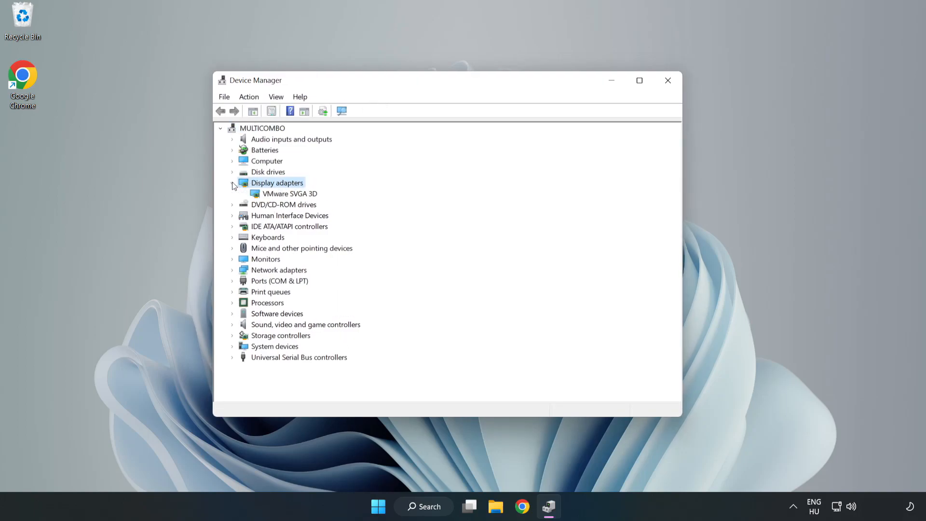
left_click(290, 193)
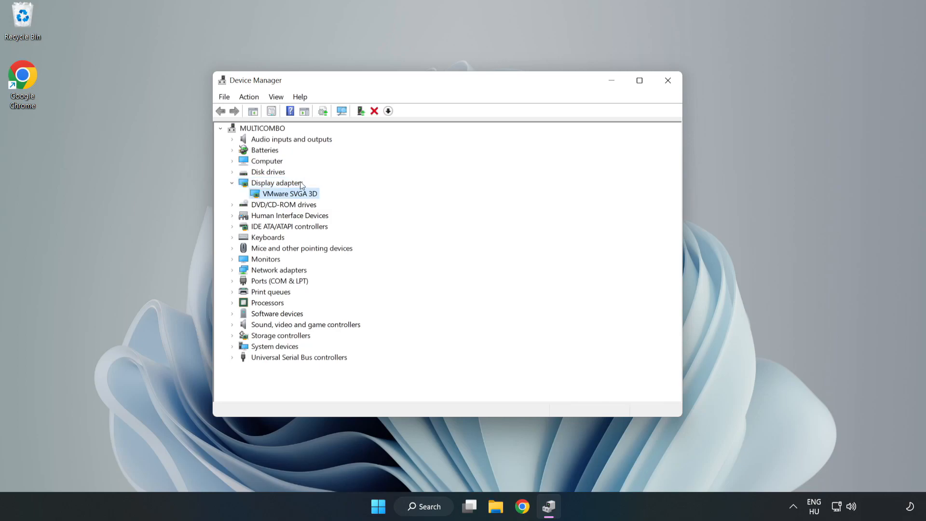
mouse_move(290, 198)
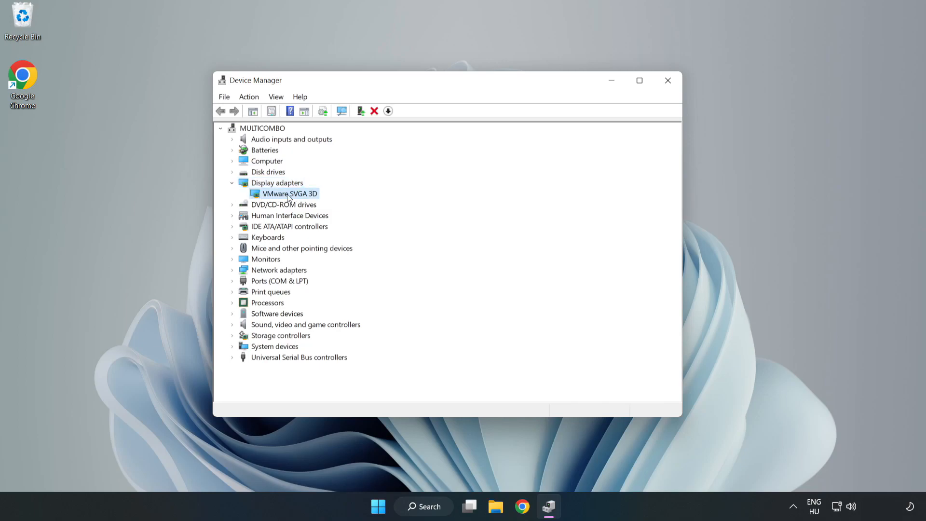
right_click(287, 193)
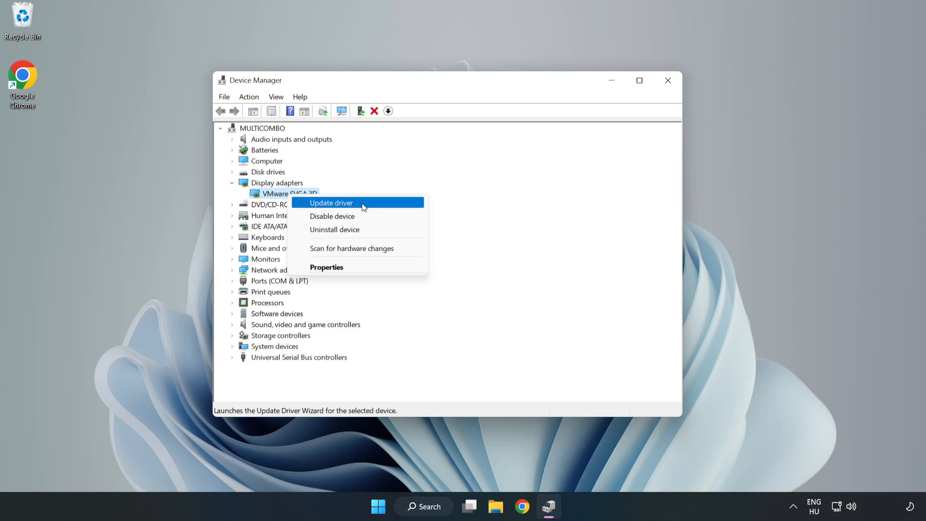
left_click(331, 202)
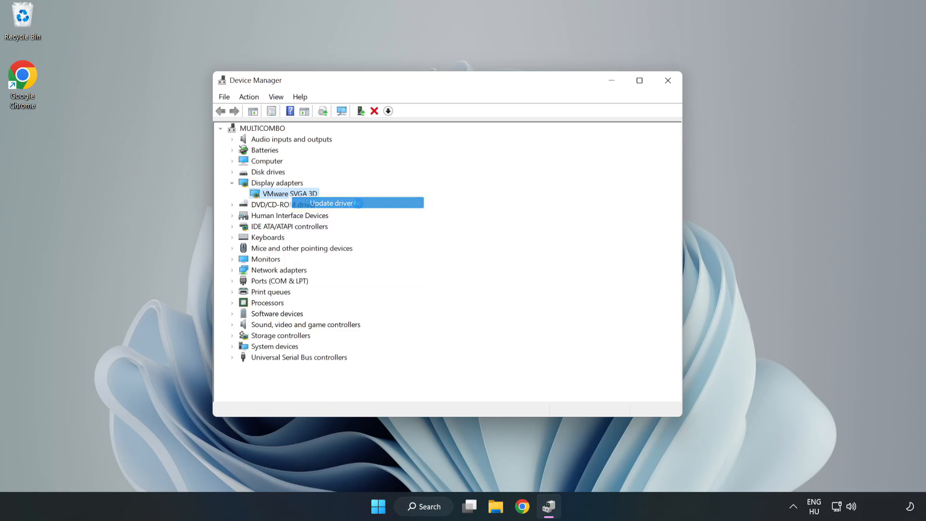
- Search automatically for drivers, see the best driver is installed, and close the wizard
left_click(331, 203)
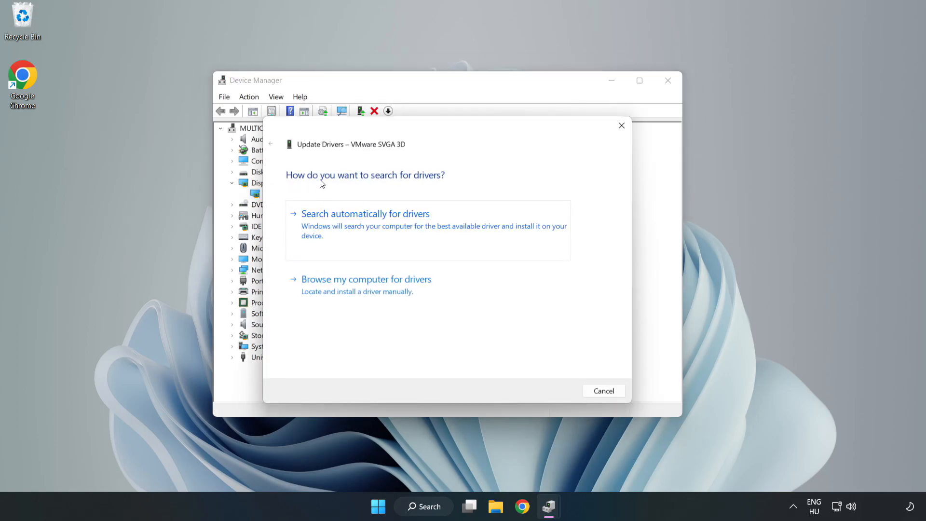
mouse_move(417, 220)
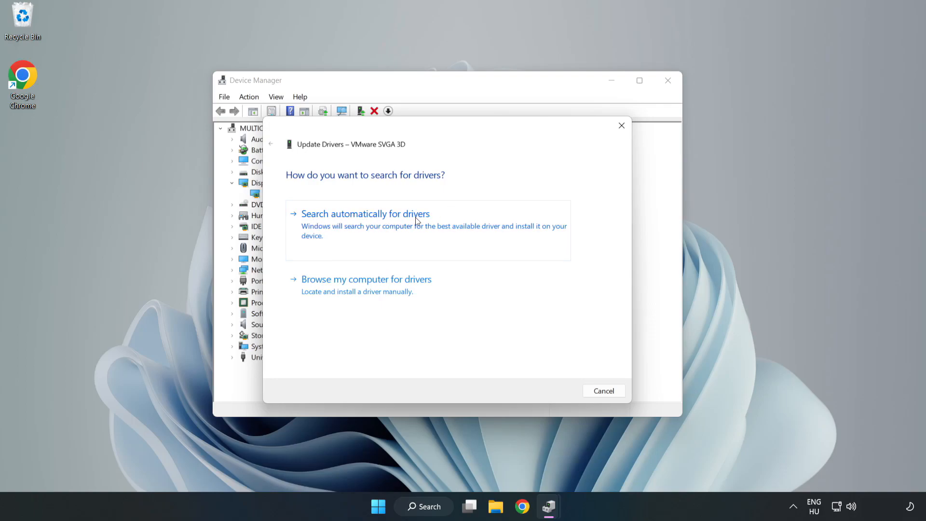
mouse_move(367, 226)
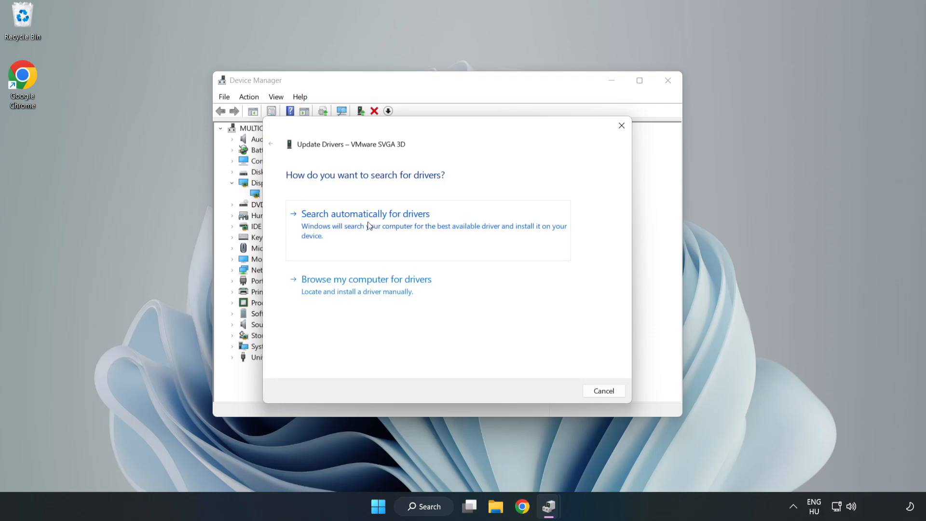
left_click(365, 213)
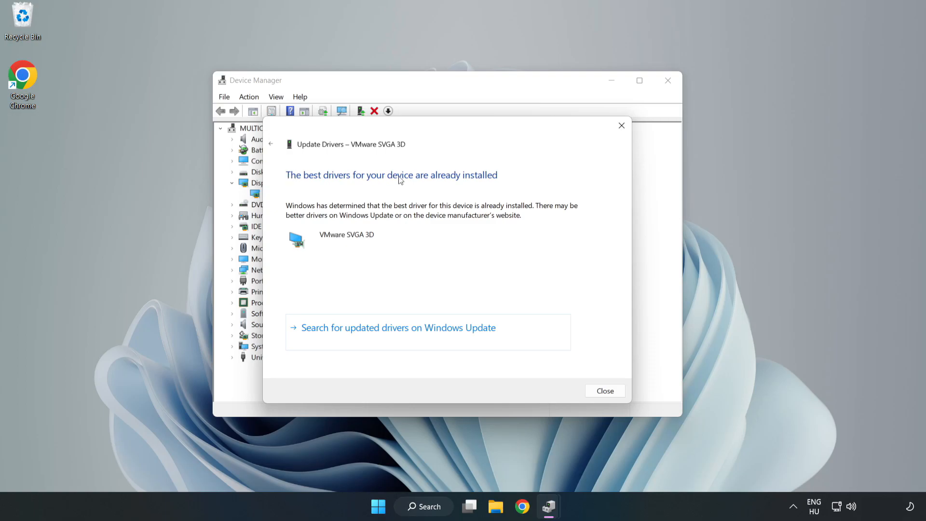
mouse_move(605, 391)
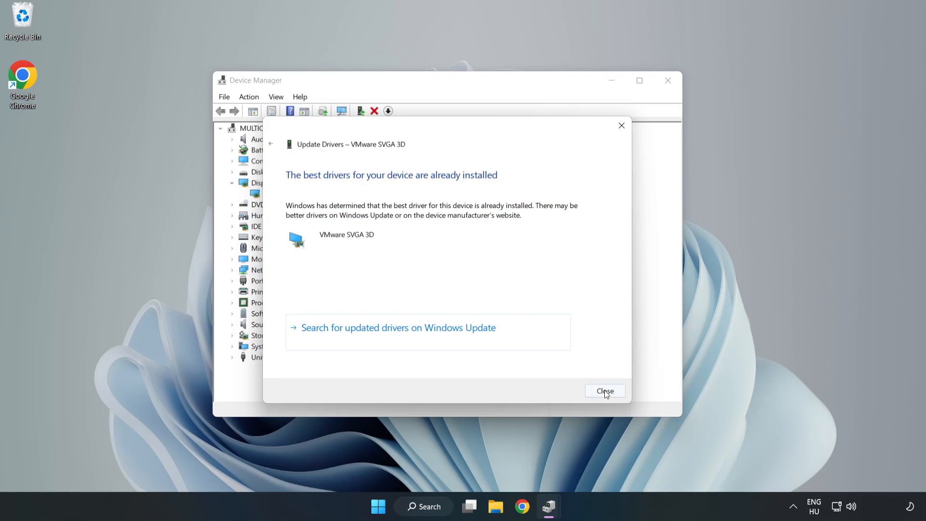
left_click(605, 391)
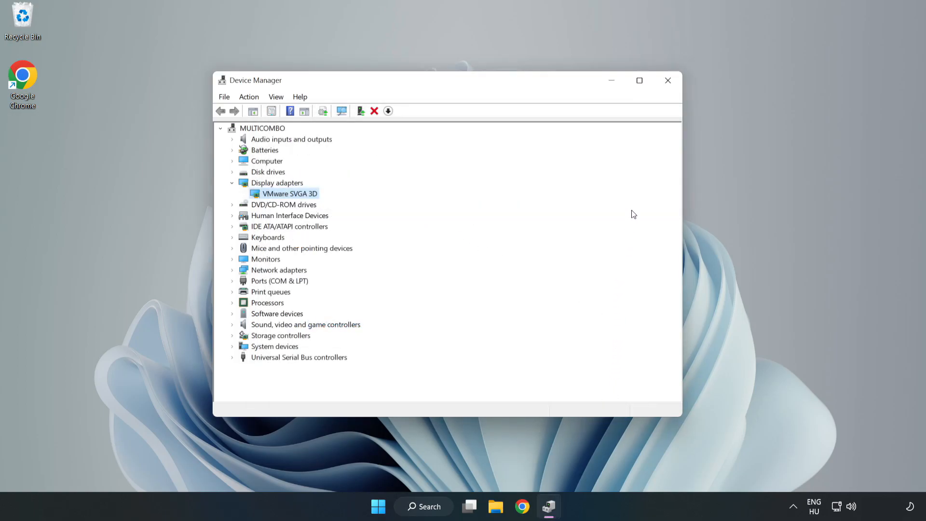
mouse_move(668, 80)
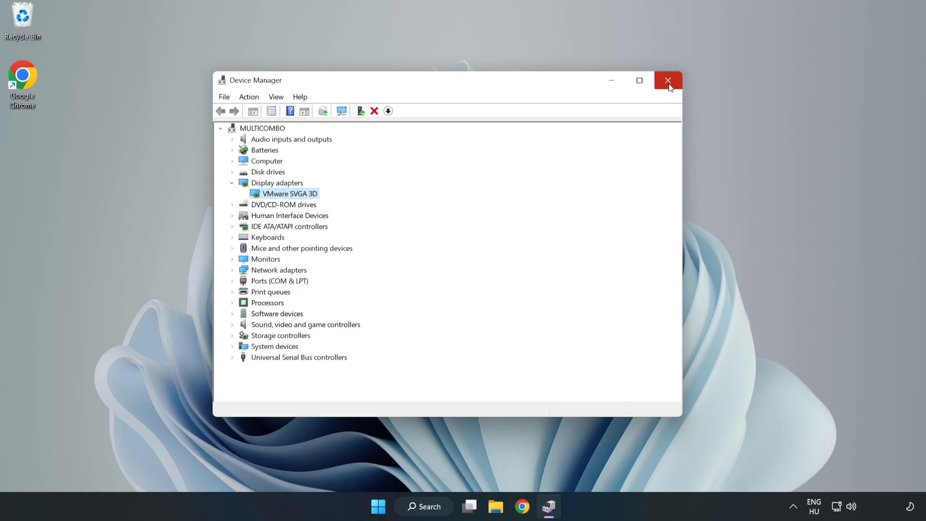
- Close Device Manager and reach Windows Update settings via a search for 'updates'
left_click(668, 80)
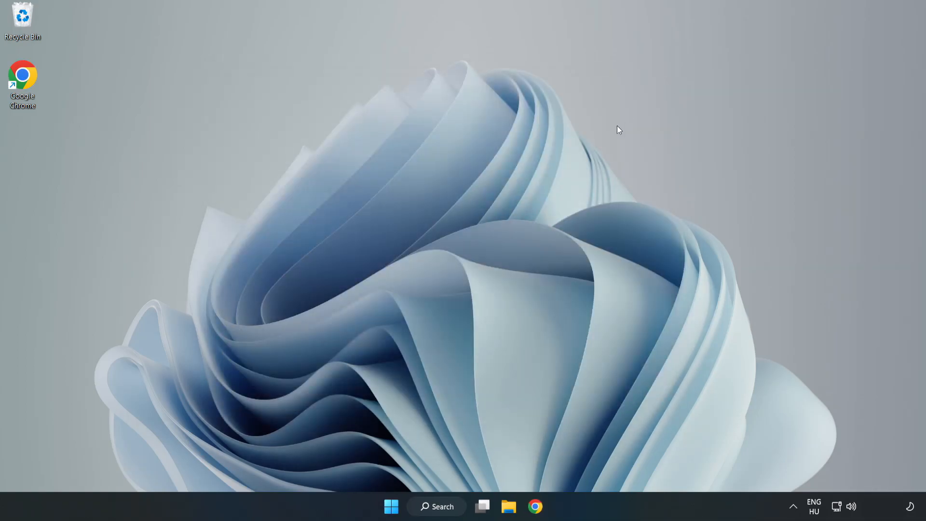
left_click(436, 506)
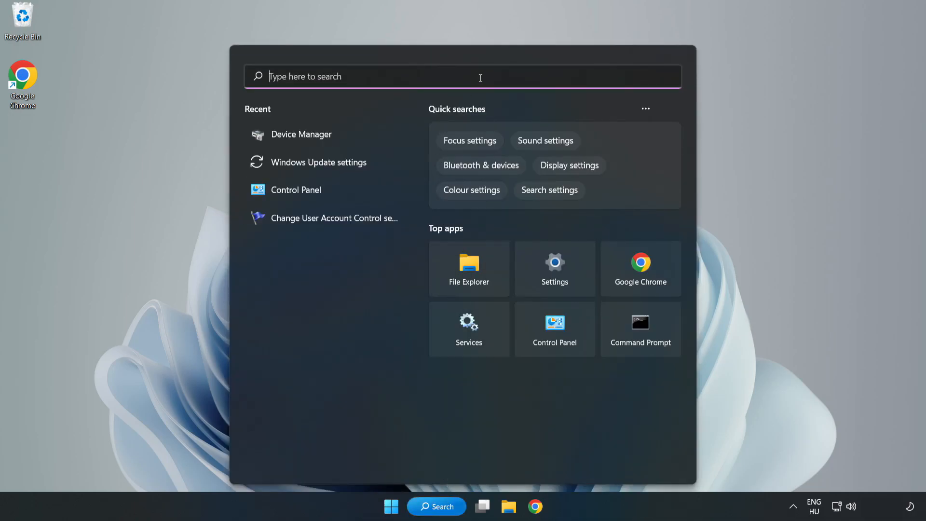
type("updates")
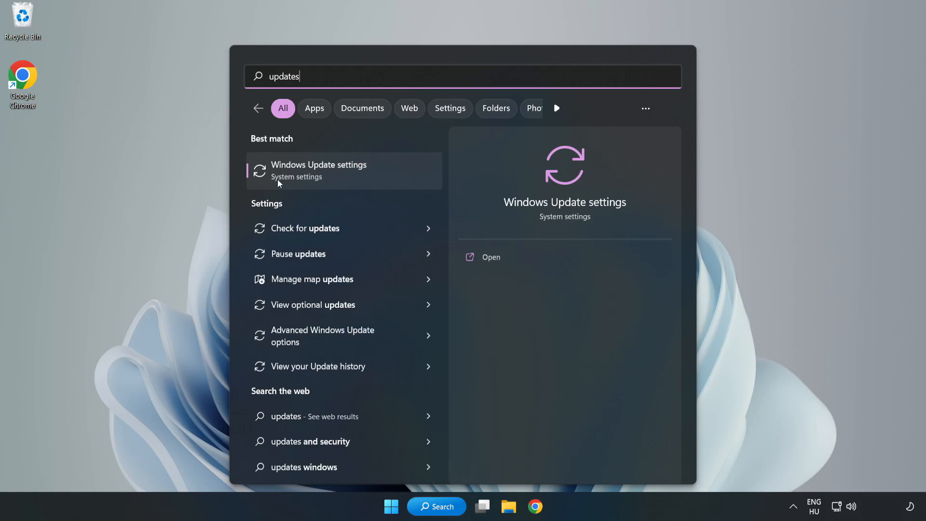
left_click(491, 257)
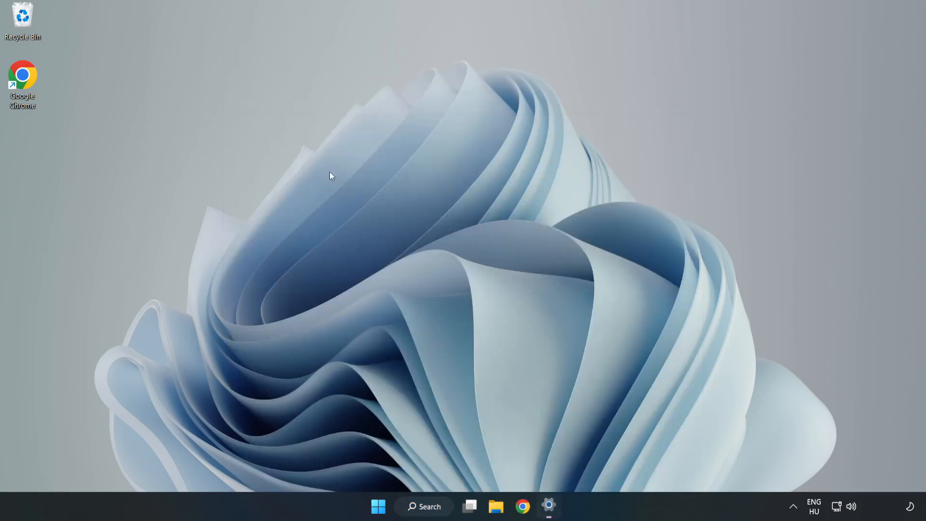
- Maximize Settings and check for updates, finding the PC already up to date
left_click(548, 507)
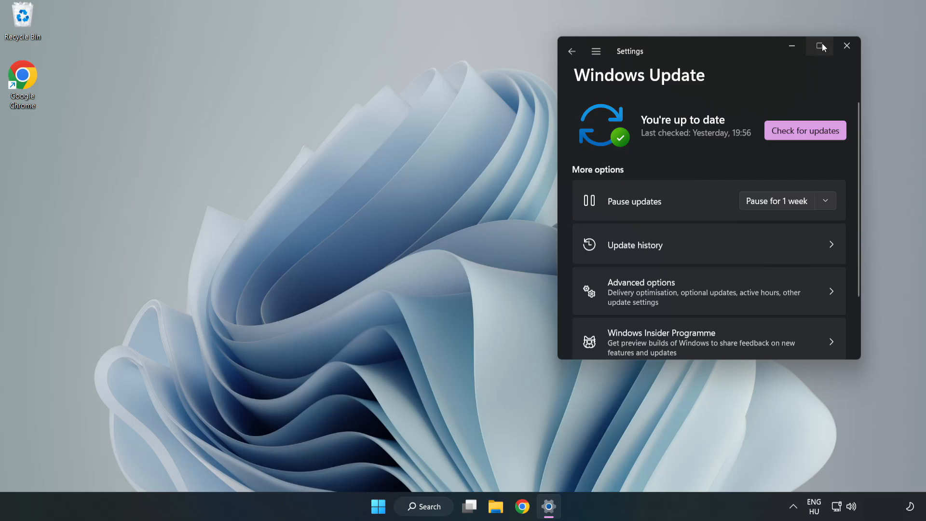
left_click(819, 46)
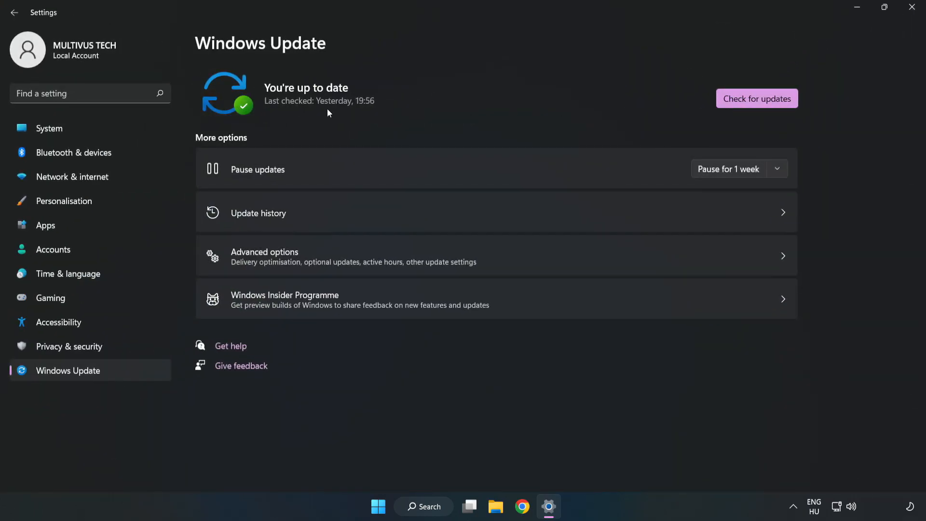
left_click(757, 99)
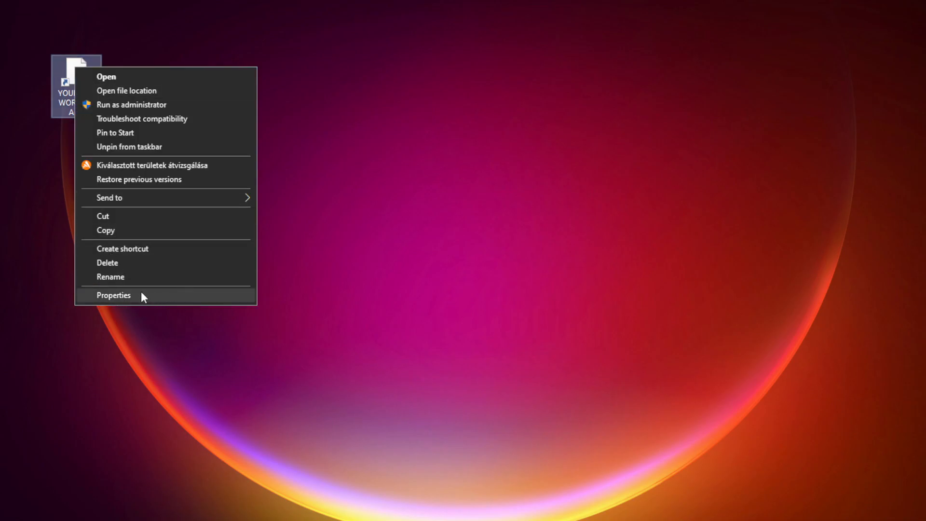
- In the shortcut's Compatibility settings, disable fullscreen optimizations and enable Run as administrator
left_click(114, 295)
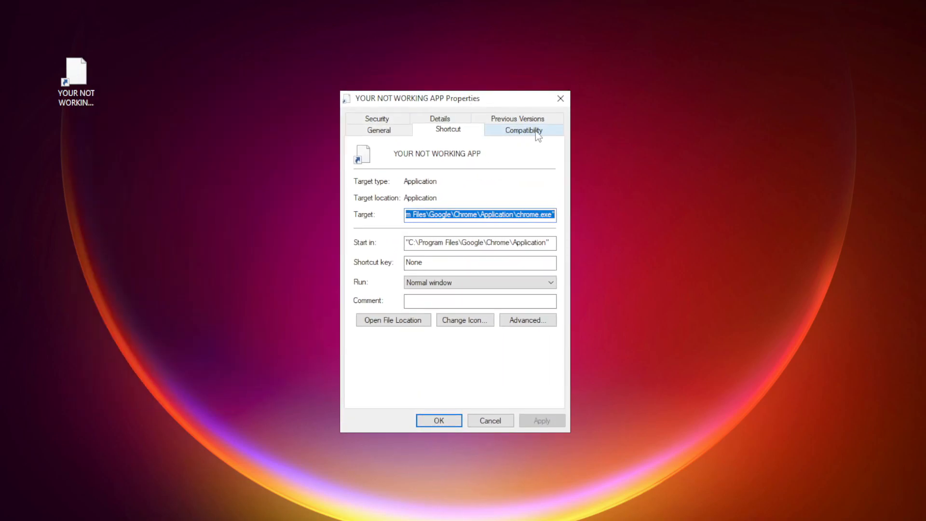
left_click(522, 130)
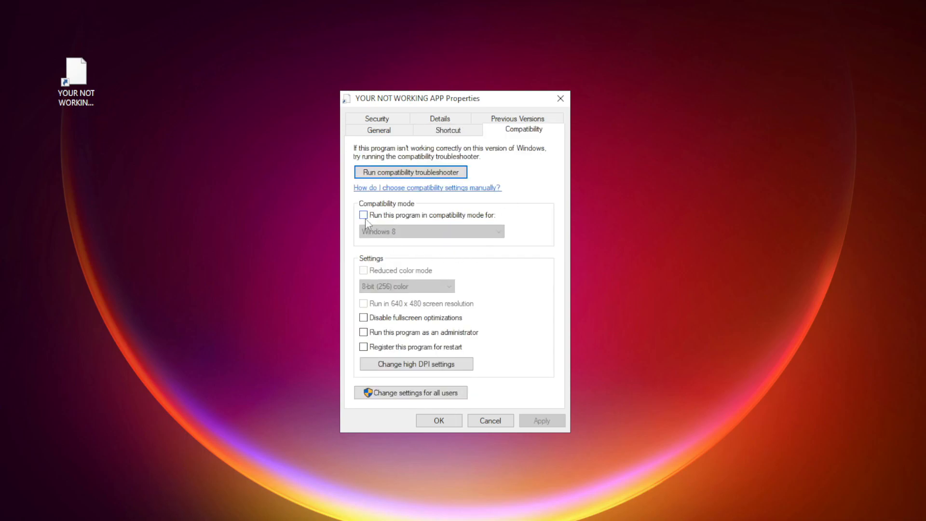
mouse_move(378, 220)
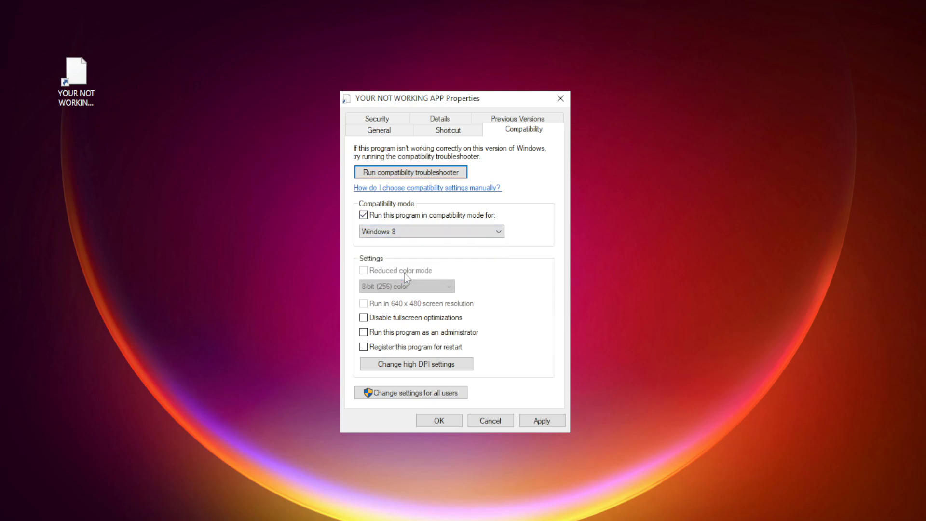
mouse_move(366, 328)
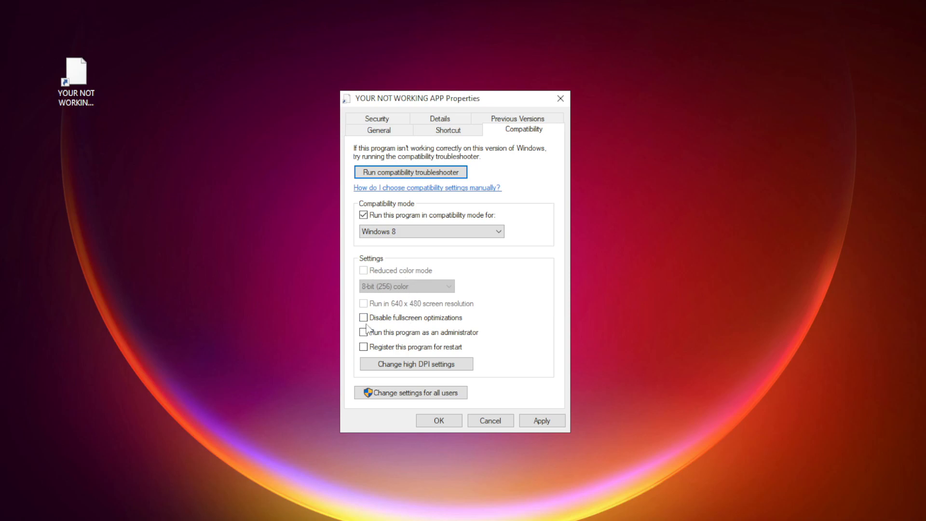
left_click(364, 317)
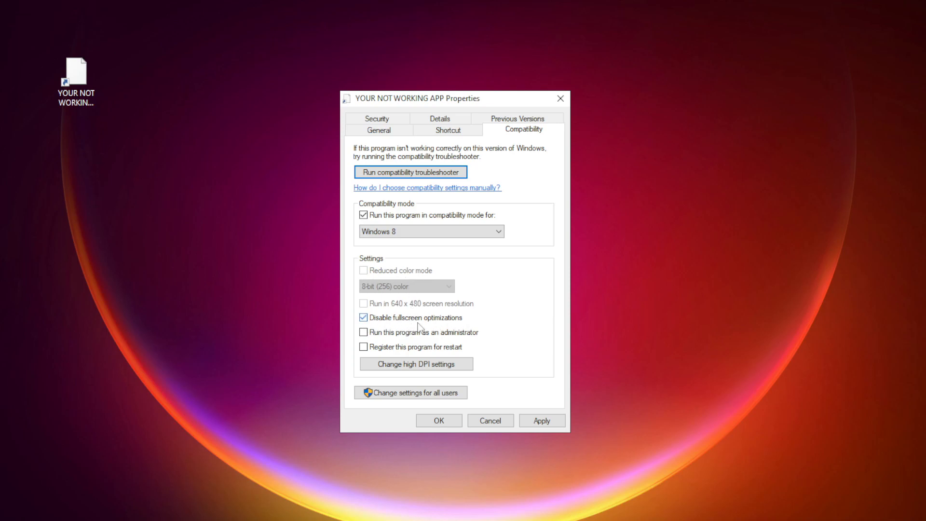
mouse_move(392, 341)
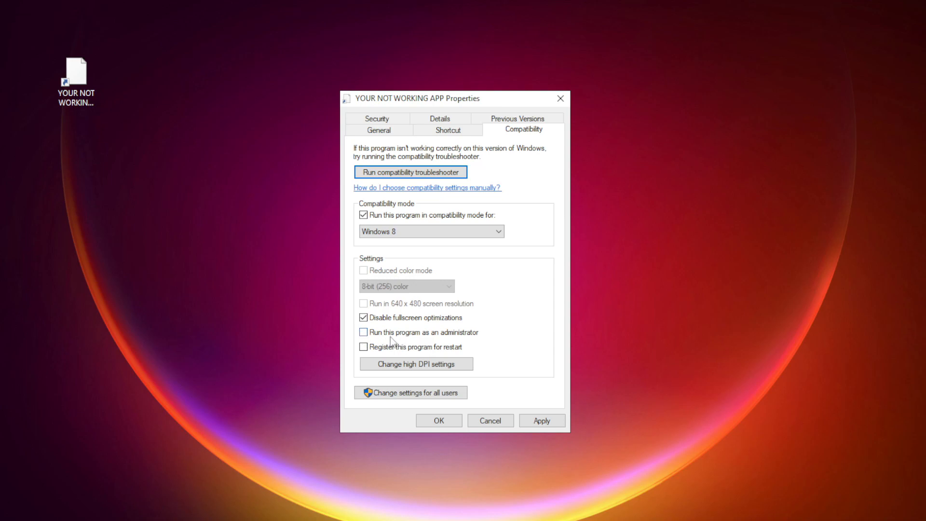
left_click(364, 332)
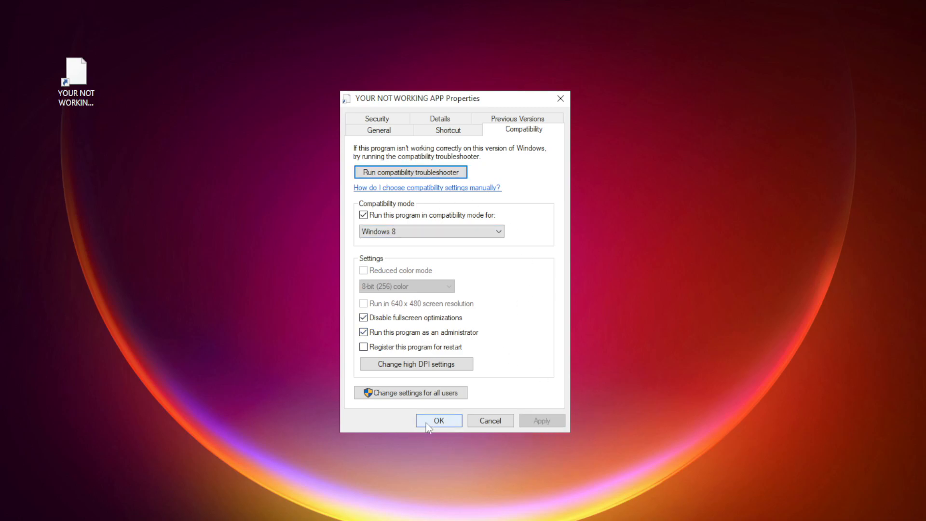
- Confirm the compatibility settings with OK, returning to the desktop
left_click(438, 420)
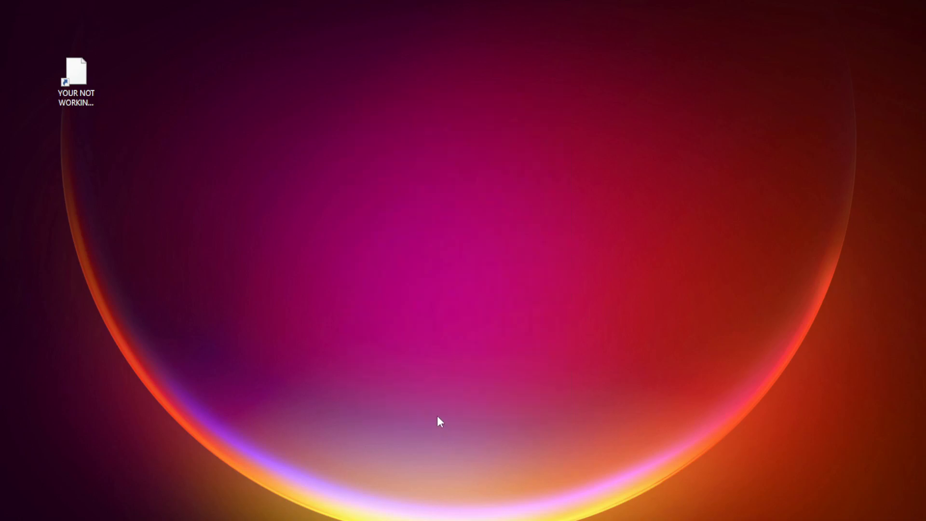
left_click(75, 75)
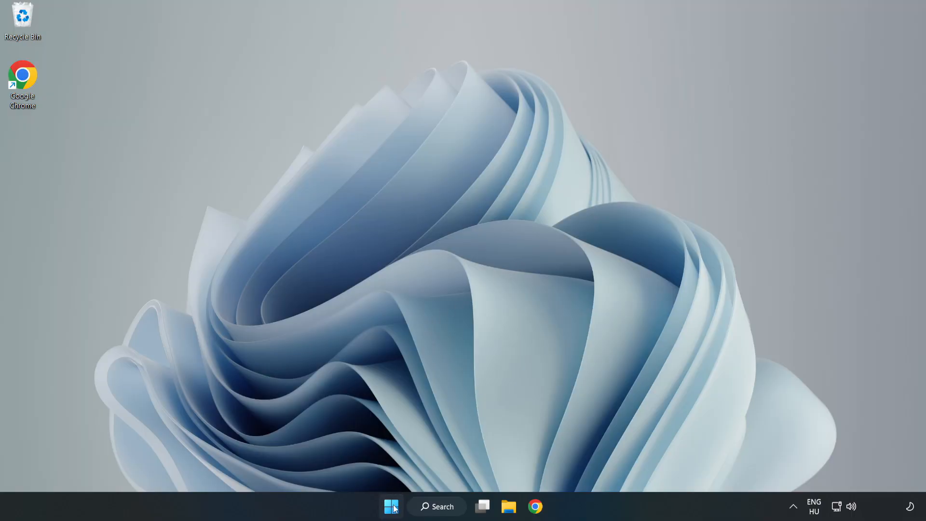
- Launch Task Manager from the Start context menu and show the Startup apps list
right_click(391, 507)
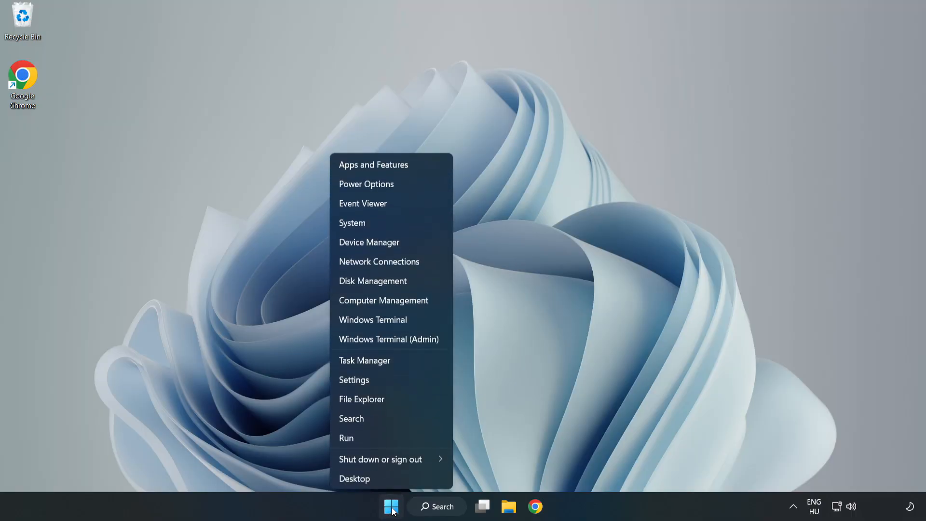
mouse_move(365, 360)
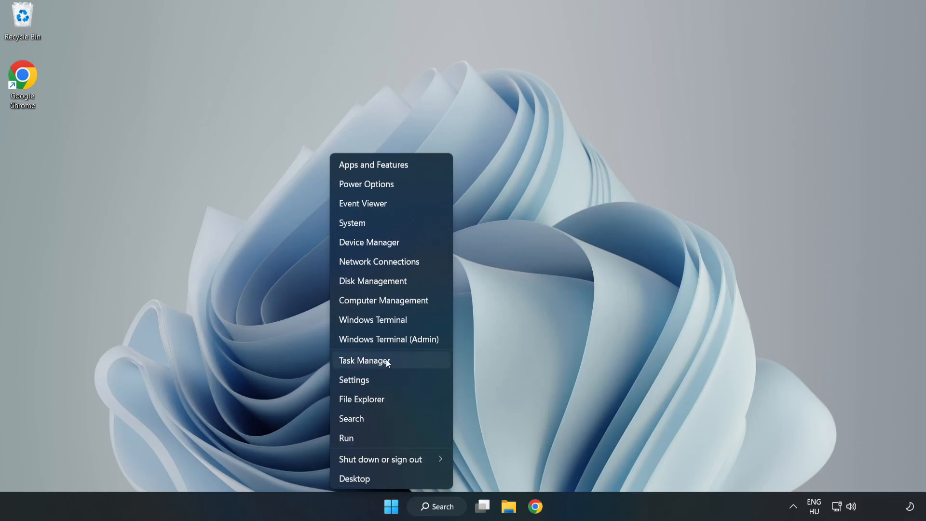
left_click(364, 360)
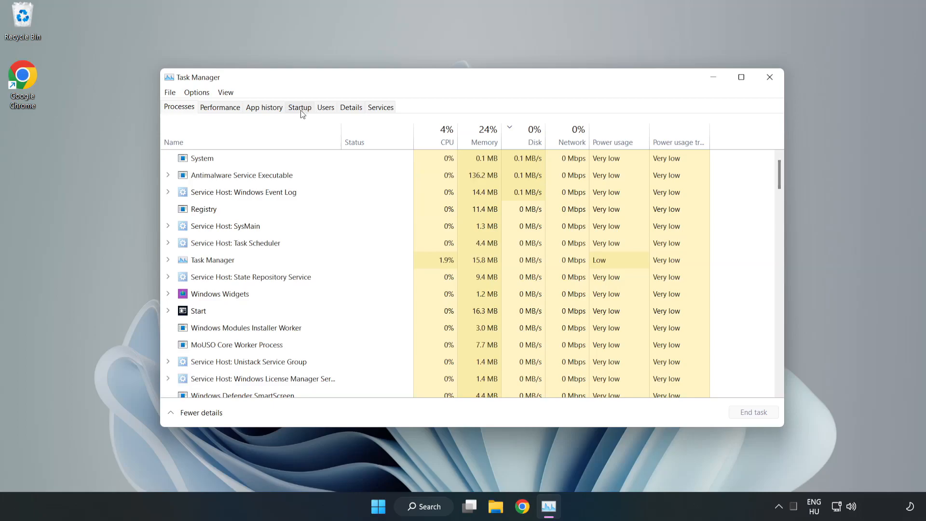
left_click(299, 107)
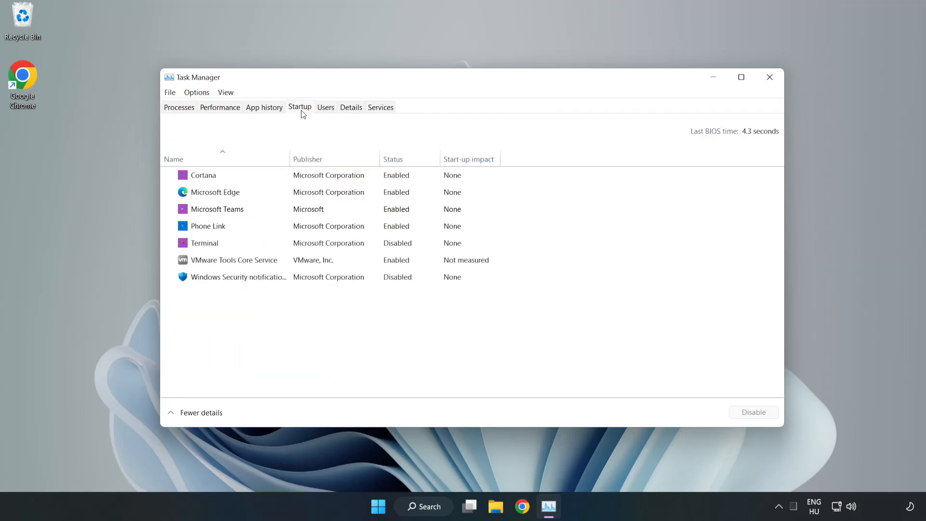
- Disable Cortana, Microsoft Edge, Microsoft Teams and Phone Link at startup
left_click(204, 174)
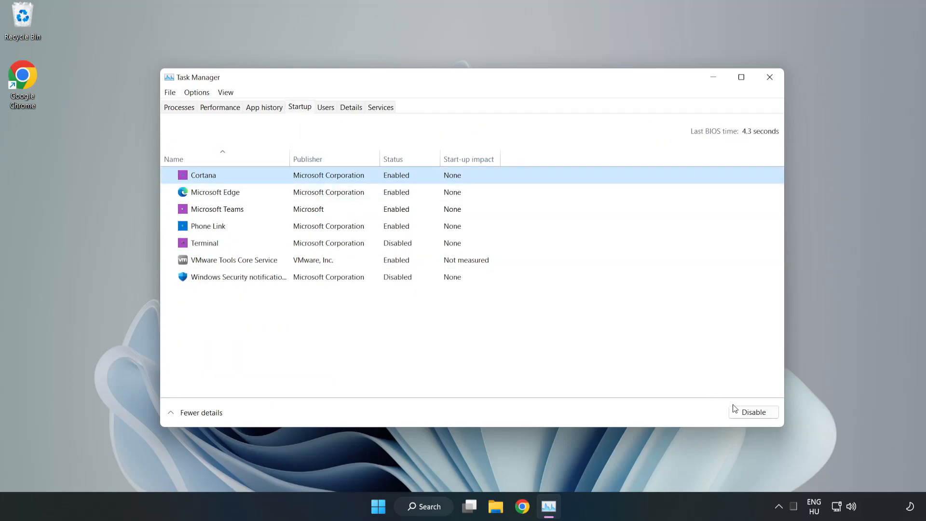
left_click(754, 412)
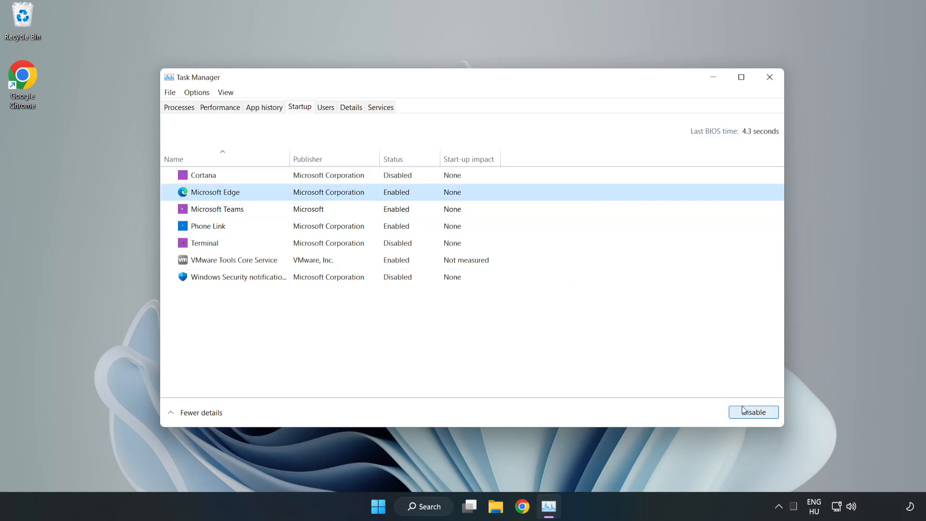
left_click(754, 412)
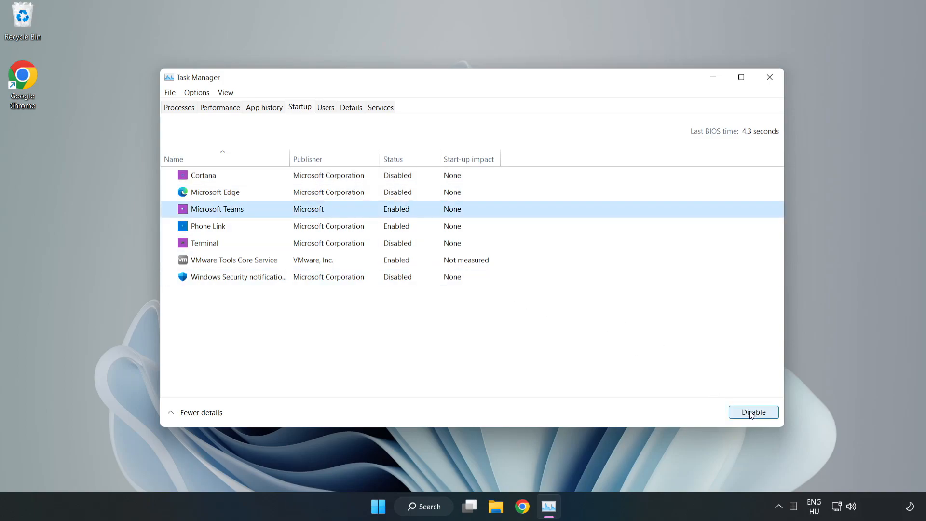
left_click(754, 412)
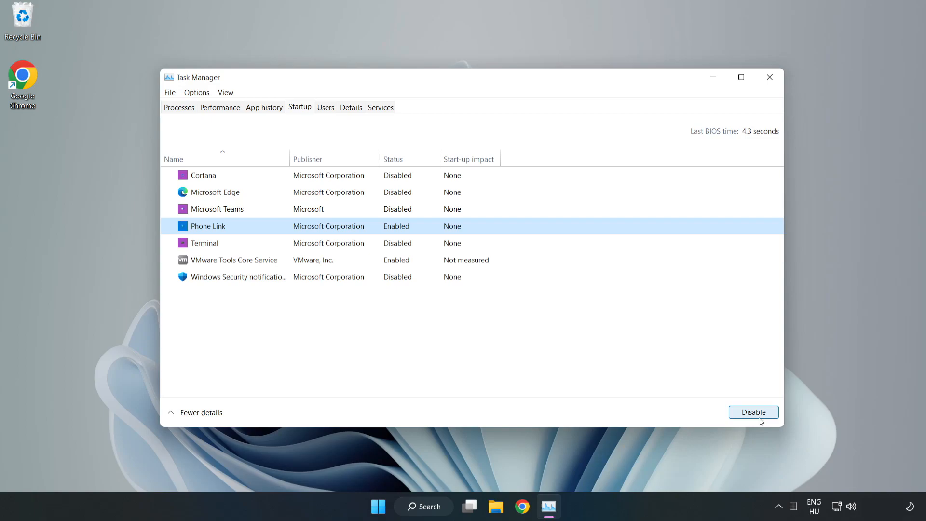
left_click(753, 412)
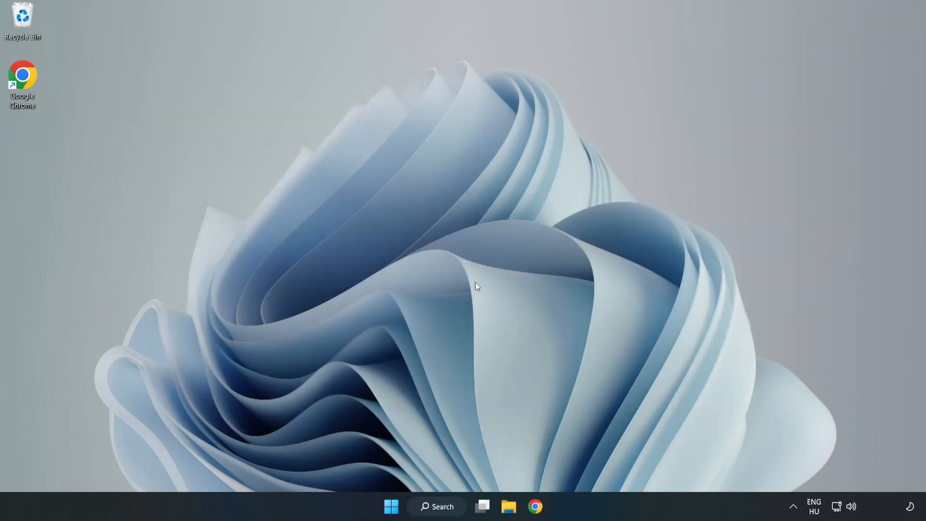
mouse_move(534, 506)
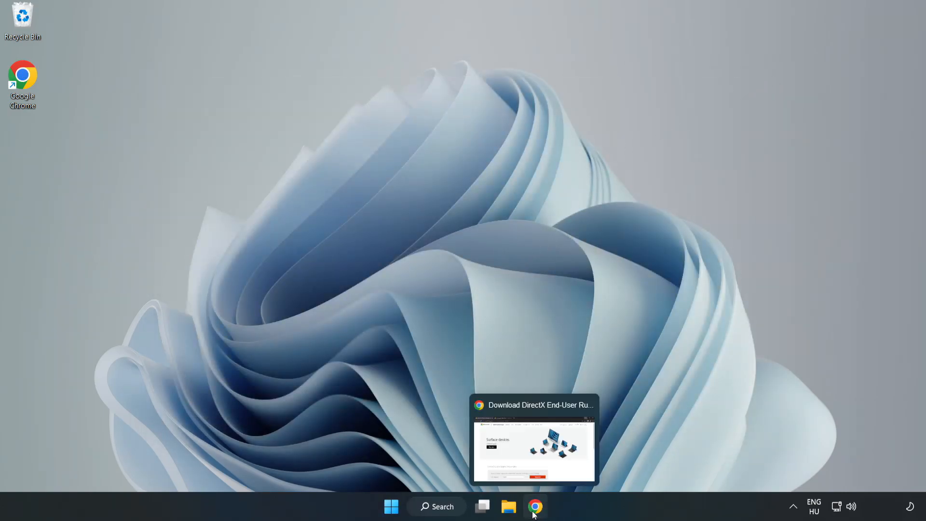
- In Chrome, download the DirectX End-User Runtime Web Installer (dxwebsetup.exe)
left_click(534, 440)
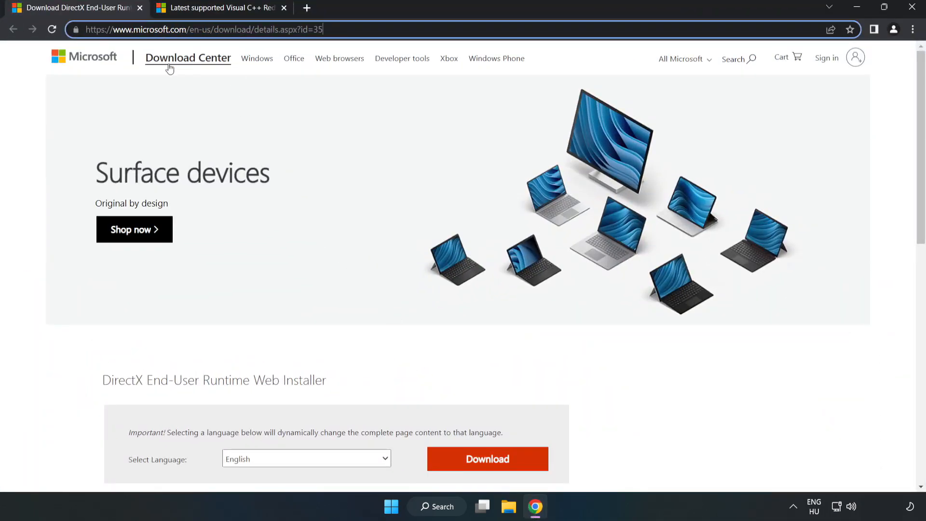
scroll("down", 3)
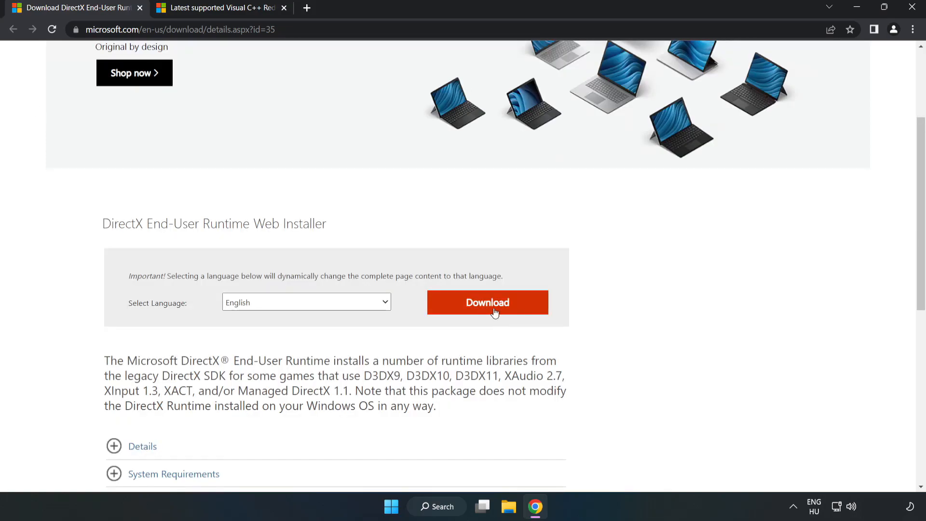
left_click(487, 302)
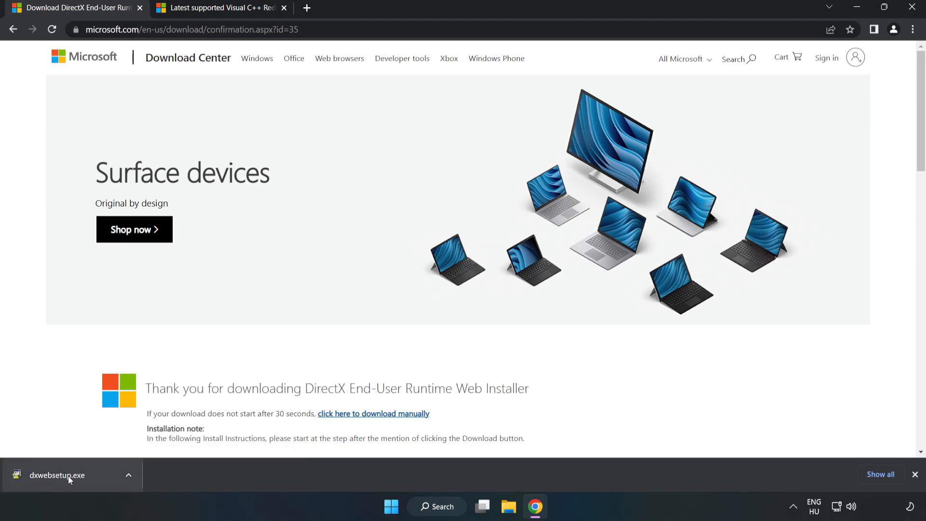
- Run dxwebsetup.exe and accept the DirectX licence agreement
left_click(57, 475)
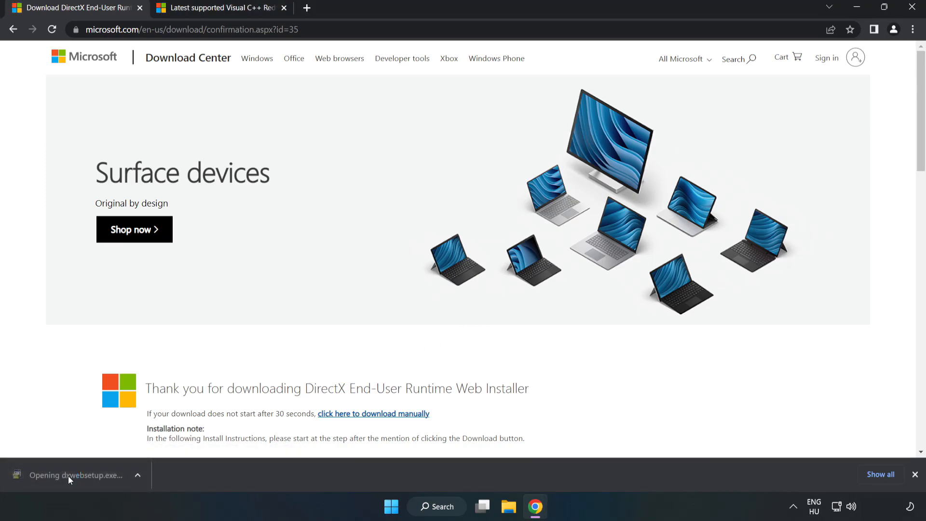
left_click(75, 474)
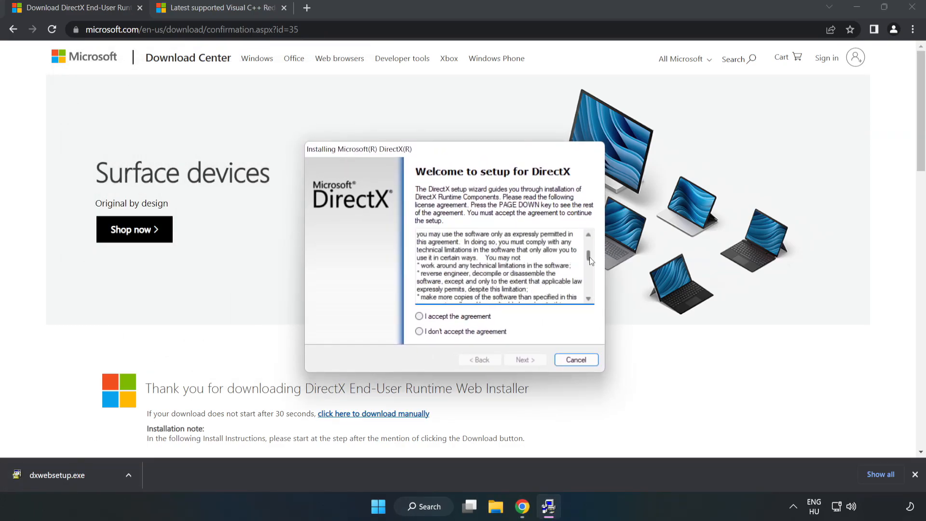
scroll("down", 3)
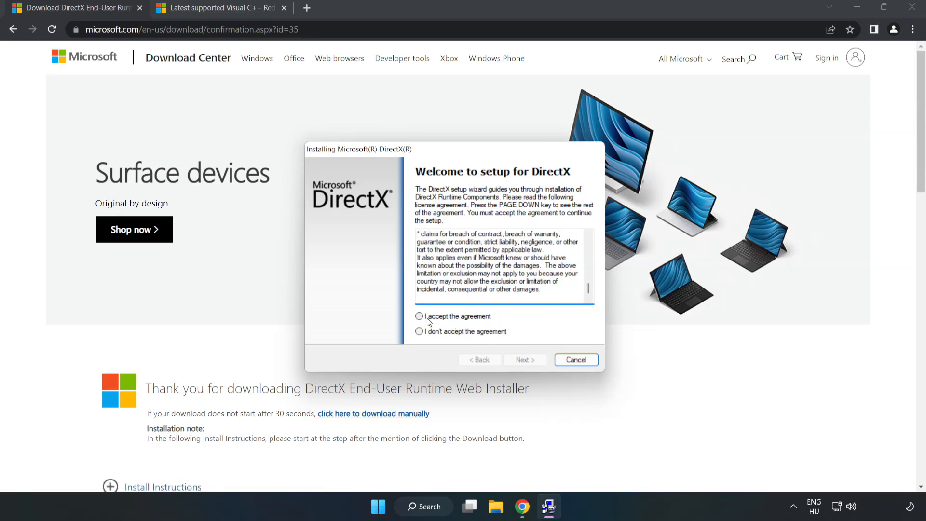
left_click(420, 317)
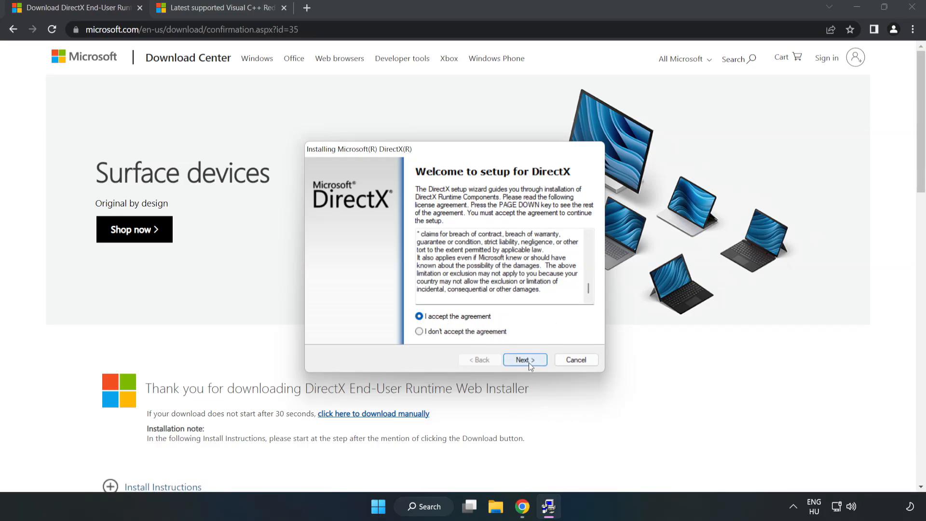
left_click(524, 359)
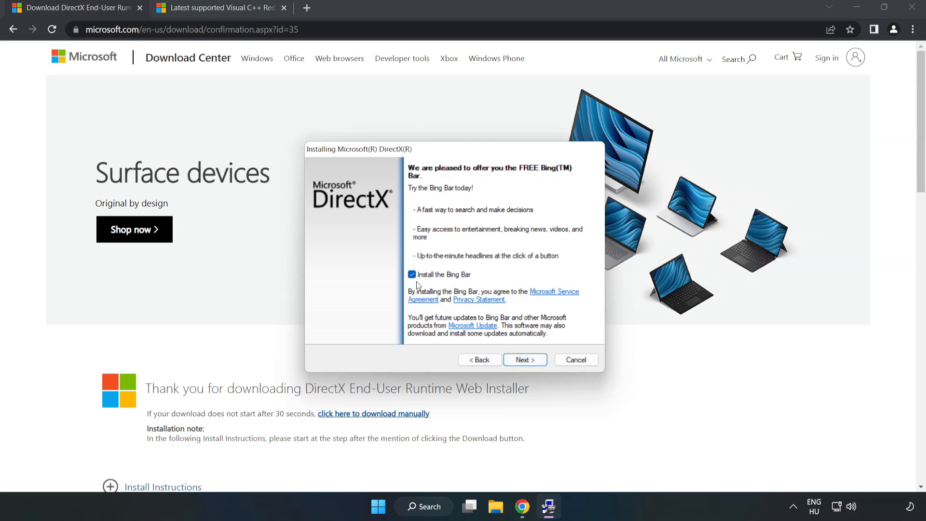
- Decline the Bing Bar and finish DirectX Setup, which reports DirectX already installed
left_click(412, 274)
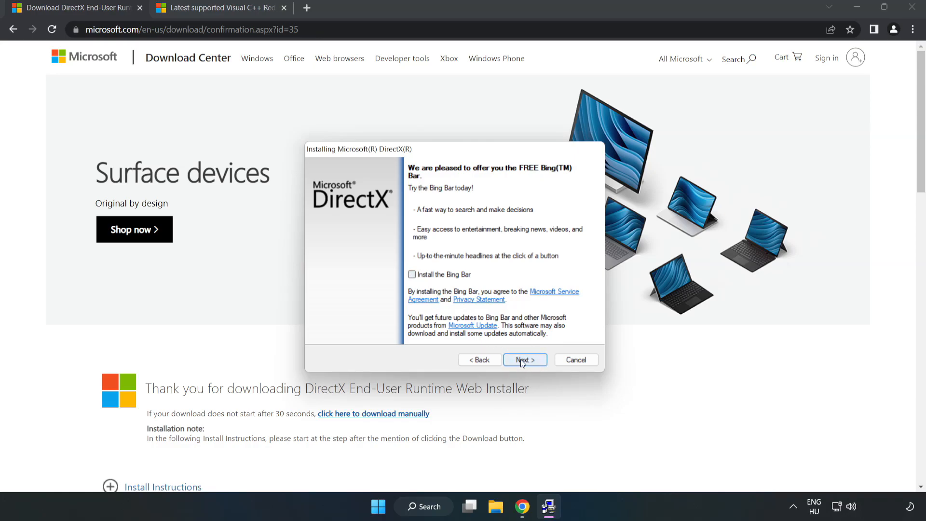
left_click(525, 360)
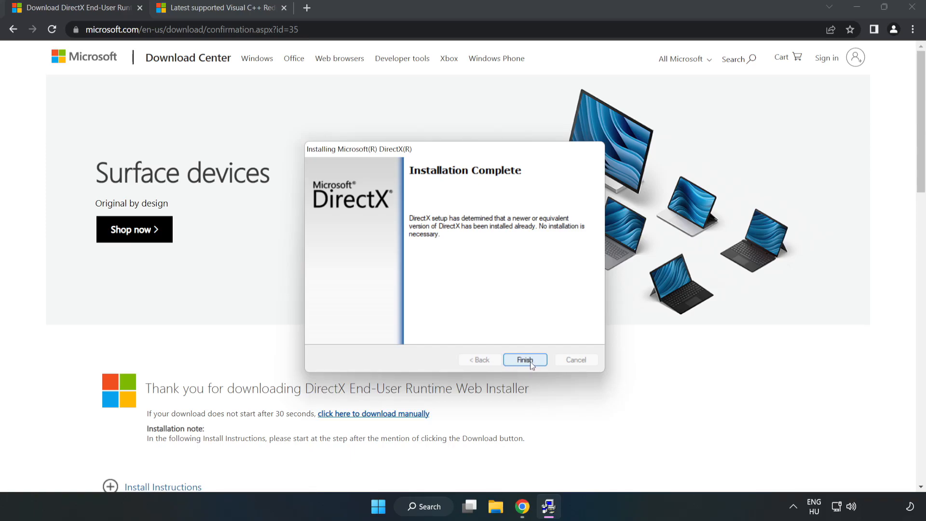
left_click(525, 360)
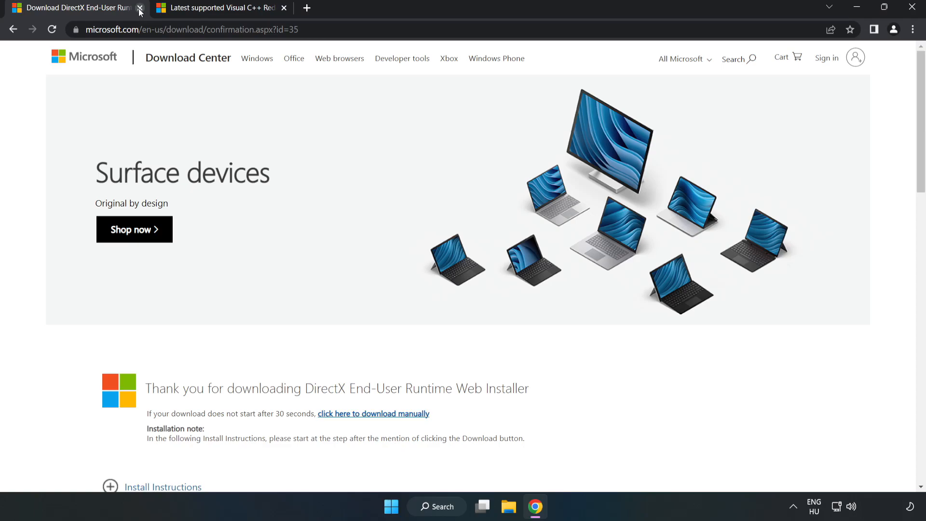
- Close the DirectX page and locate the vc_redist download table on Microsoft Learn
left_click(139, 11)
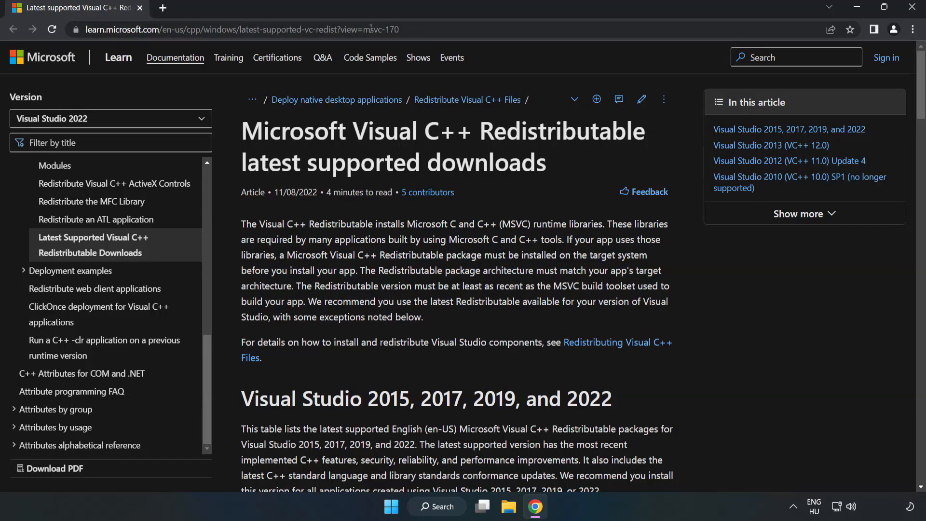
left_click(236, 30)
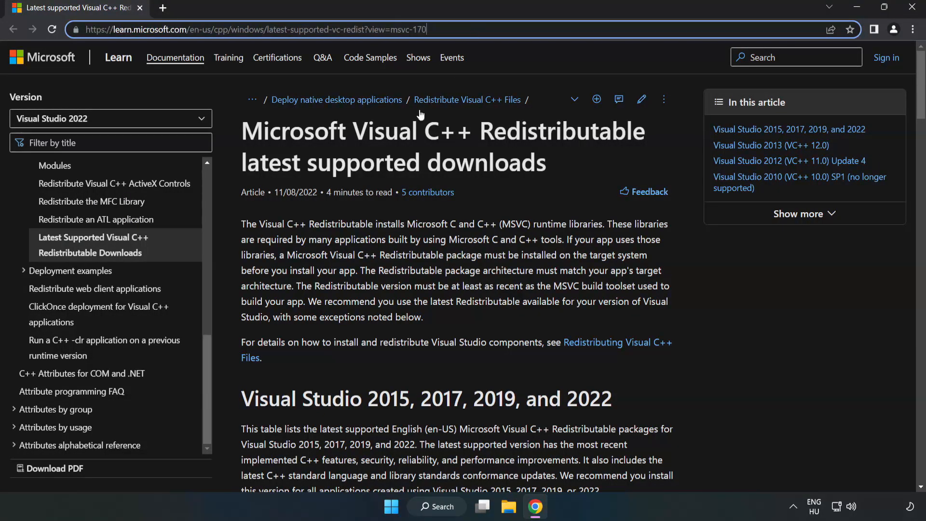
scroll("down", 3)
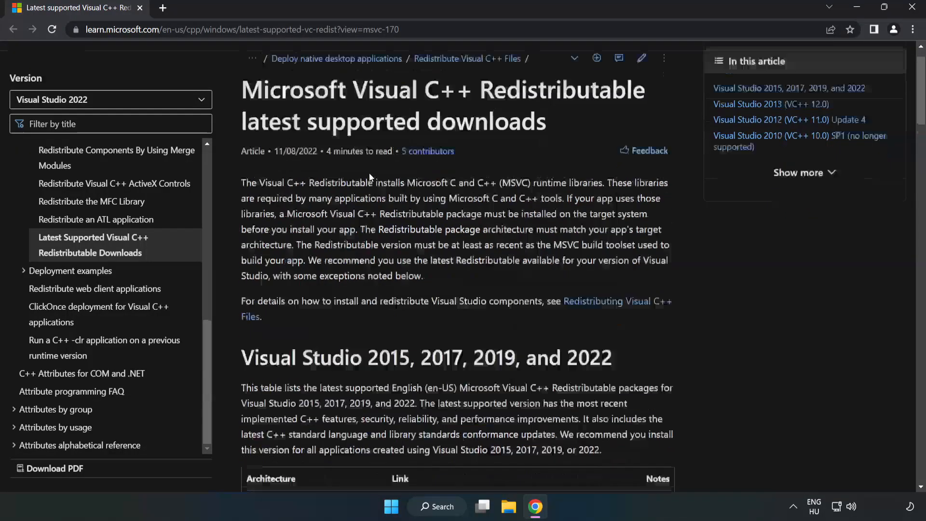
scroll("down", 3)
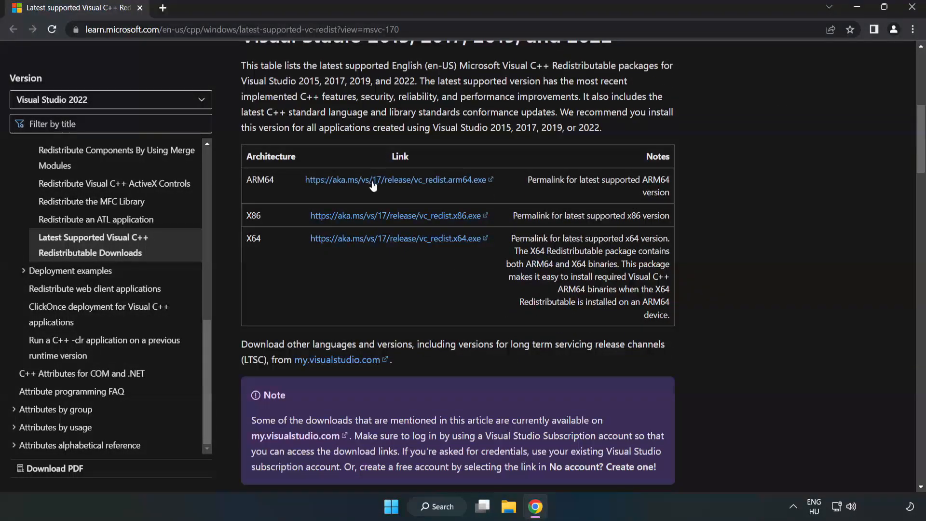
scroll("up", 3)
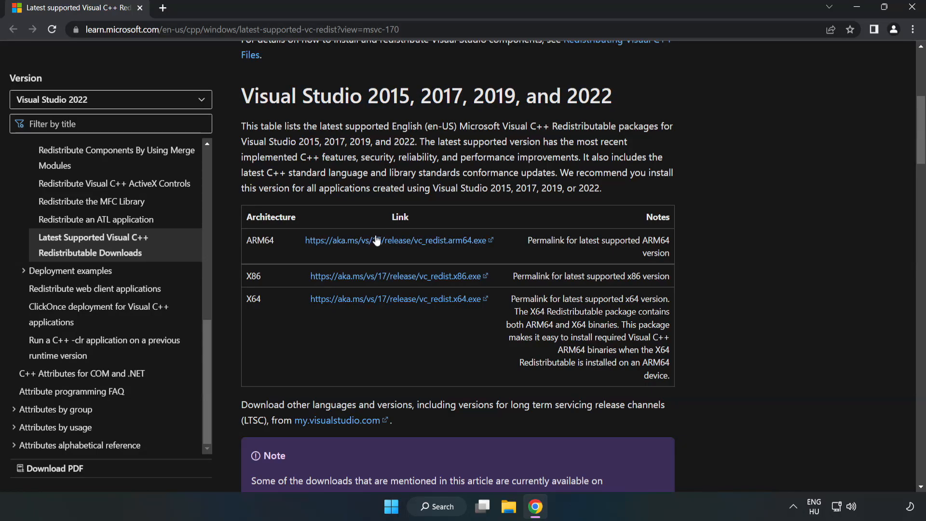
- Download the x86 and x64 Visual C++ redistributable installers
left_click(394, 240)
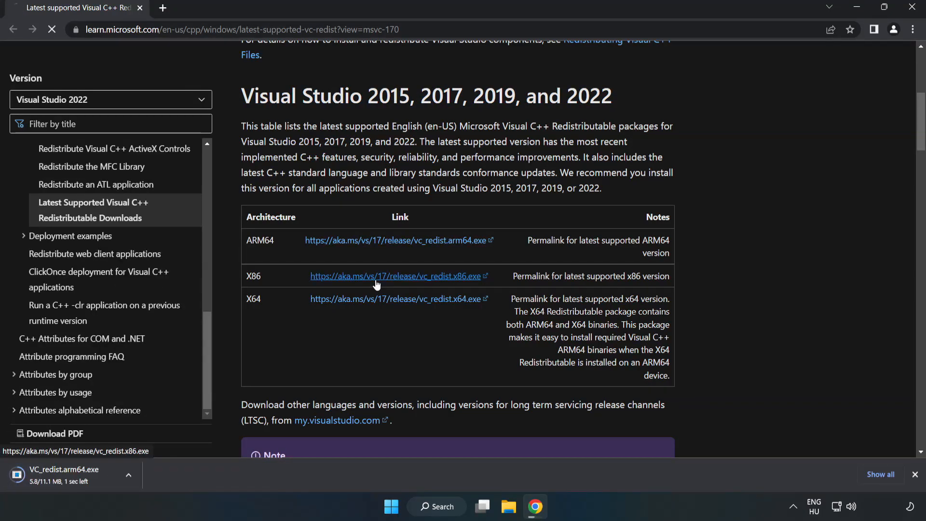
left_click(395, 276)
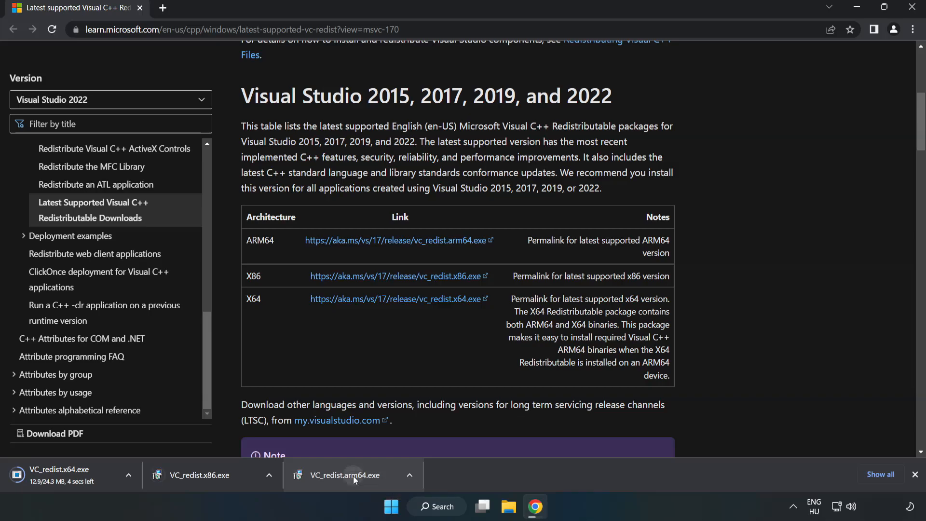
- Run VC_redist.arm64.exe with the licence accepted; it fails as unsupported, so close it
left_click(344, 474)
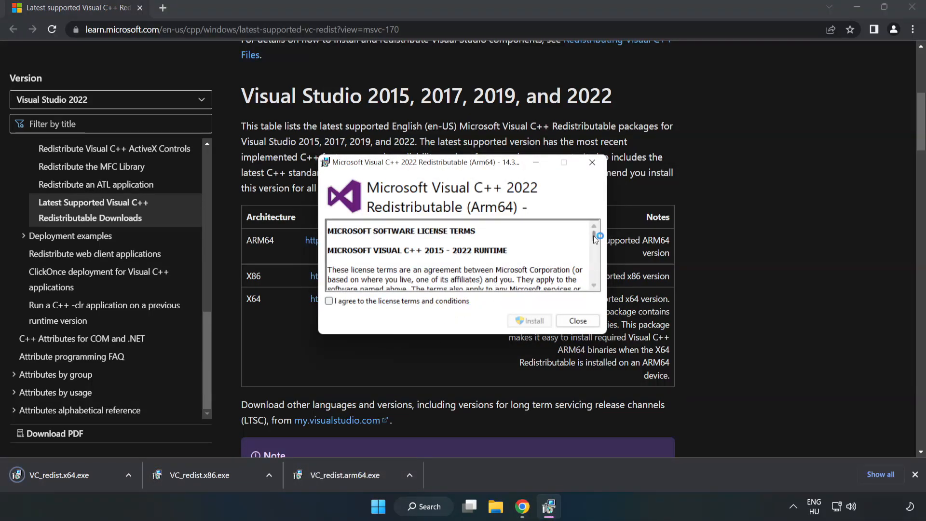
scroll("down", 3)
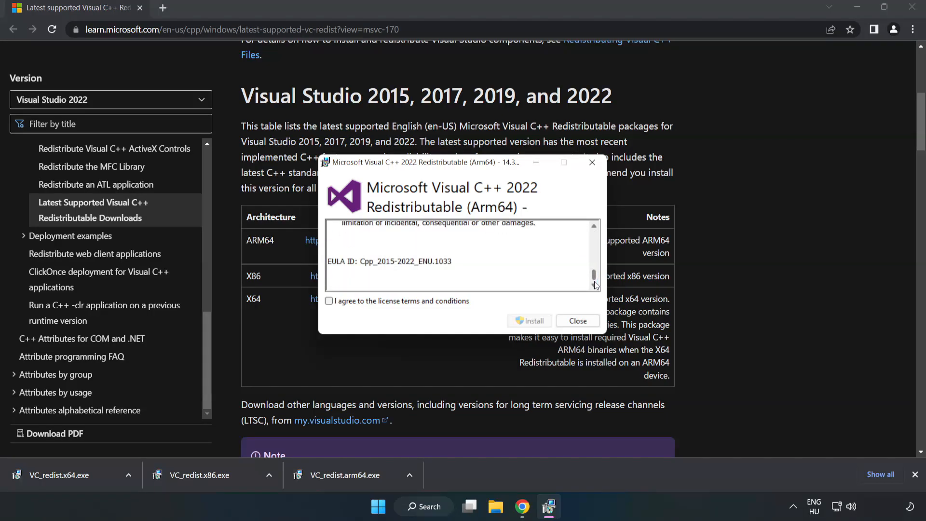
left_click(329, 301)
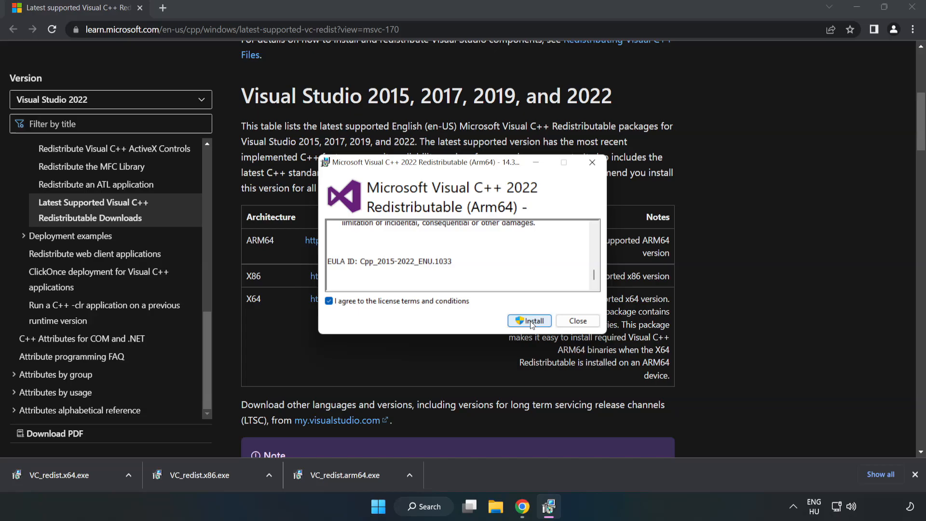
left_click(529, 320)
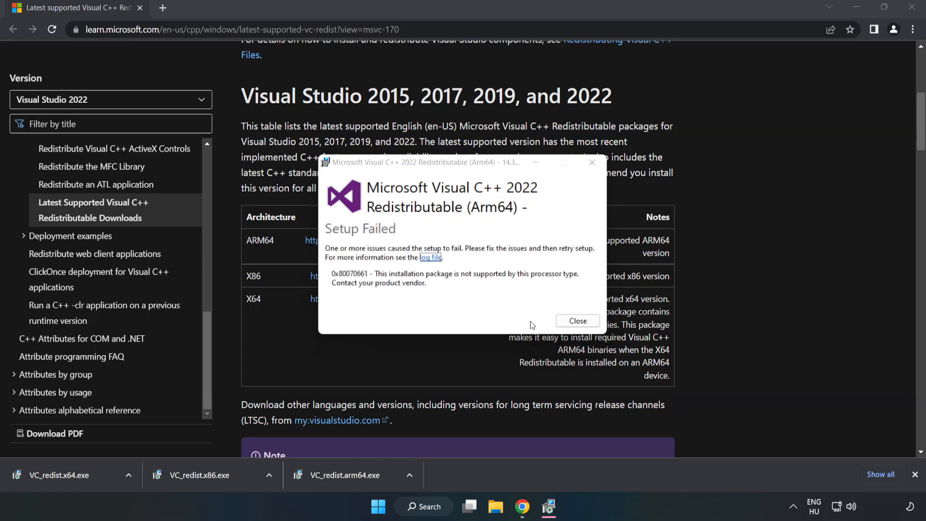
left_click(577, 321)
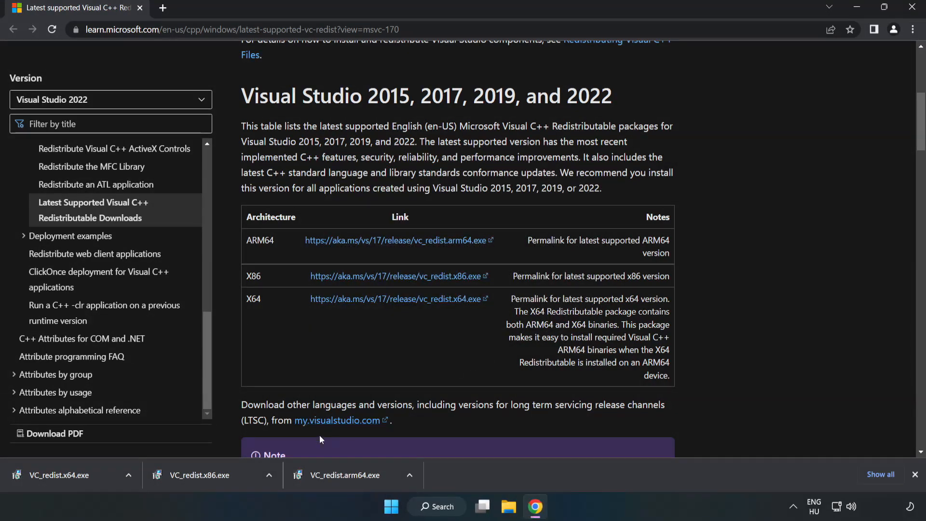
- Run VC_redist.x86.exe, accept the licence, install it successfully and close the setup
left_click(399, 276)
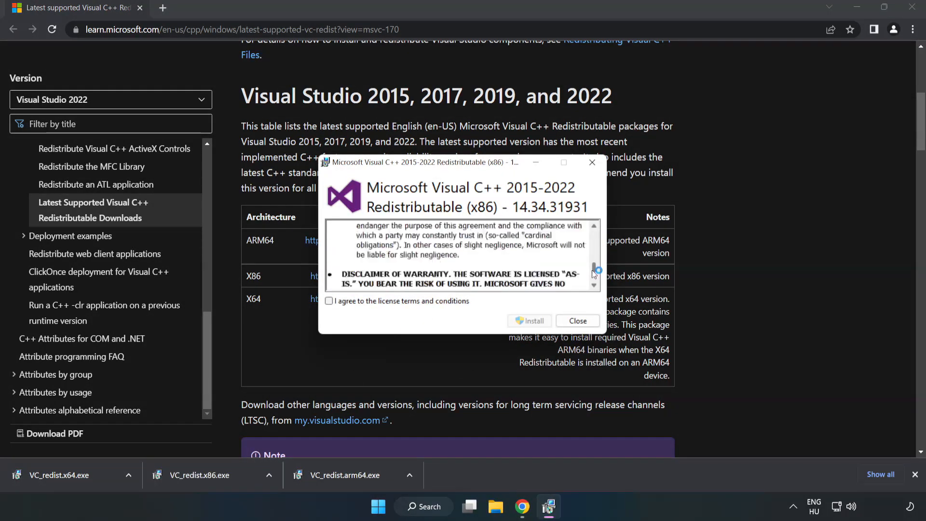
left_click(329, 301)
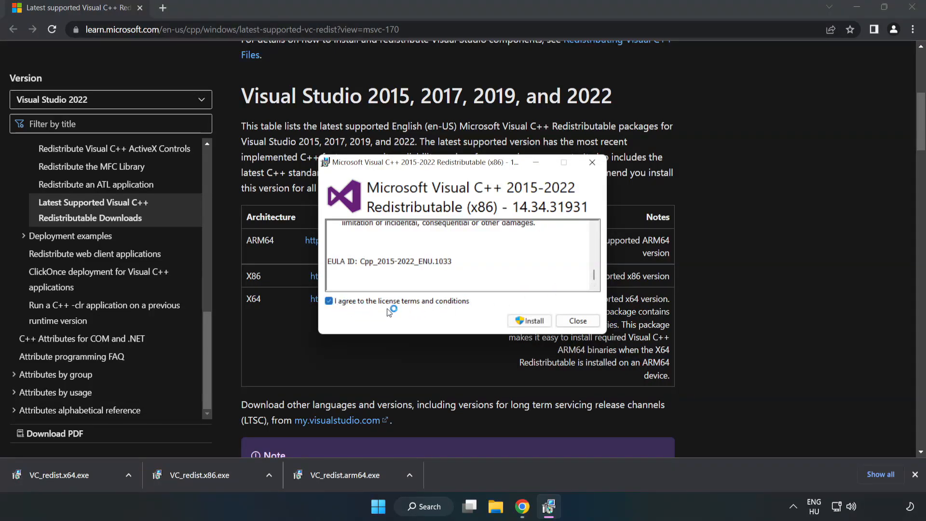
left_click(530, 320)
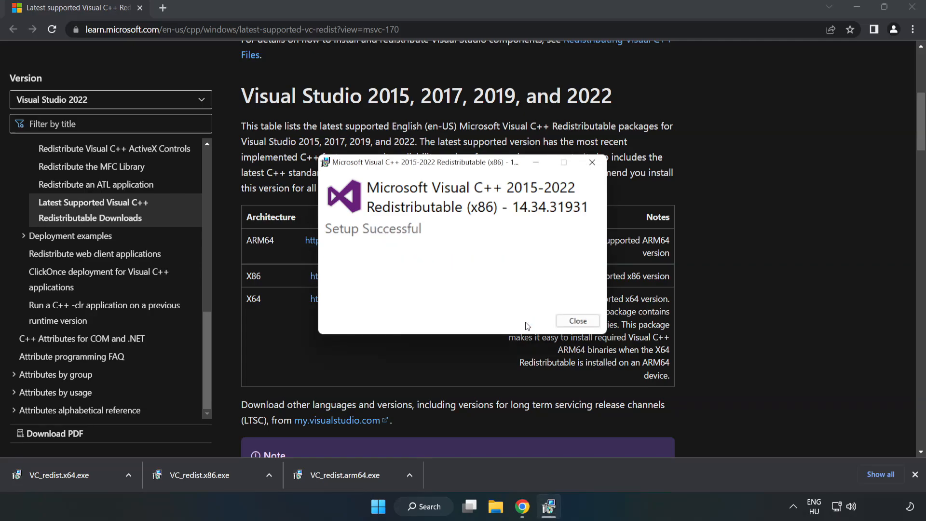
left_click(577, 320)
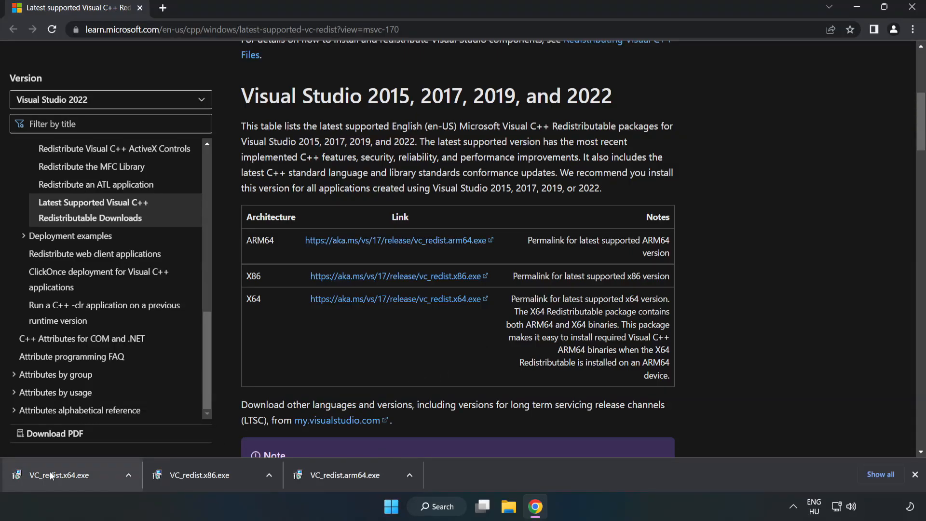
- Run VC_redist.x64.exe, accept the licence, install it, then close the setup and Chrome
left_click(57, 475)
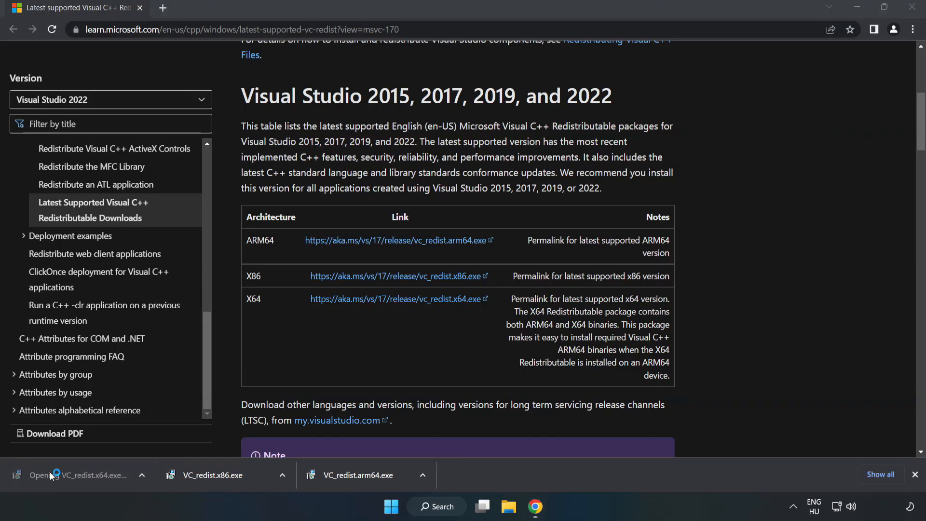
left_click(38, 475)
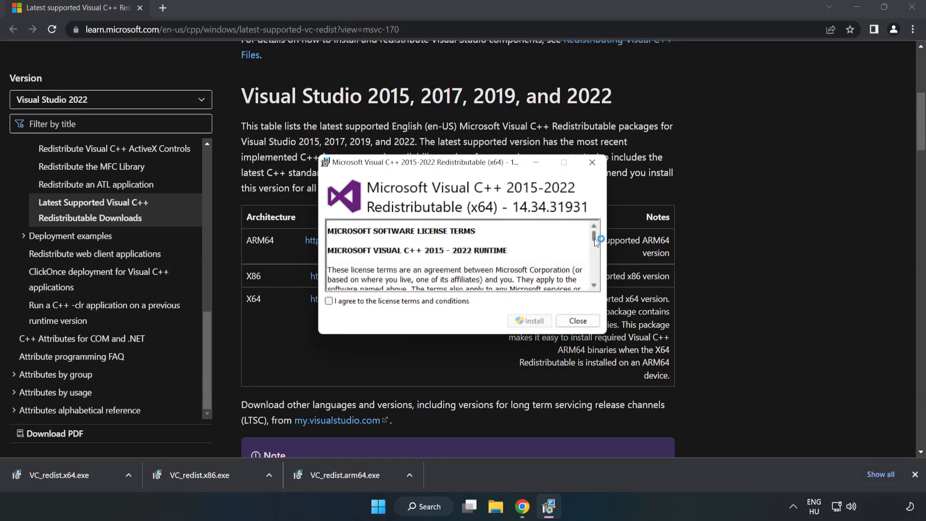
scroll("down", 3)
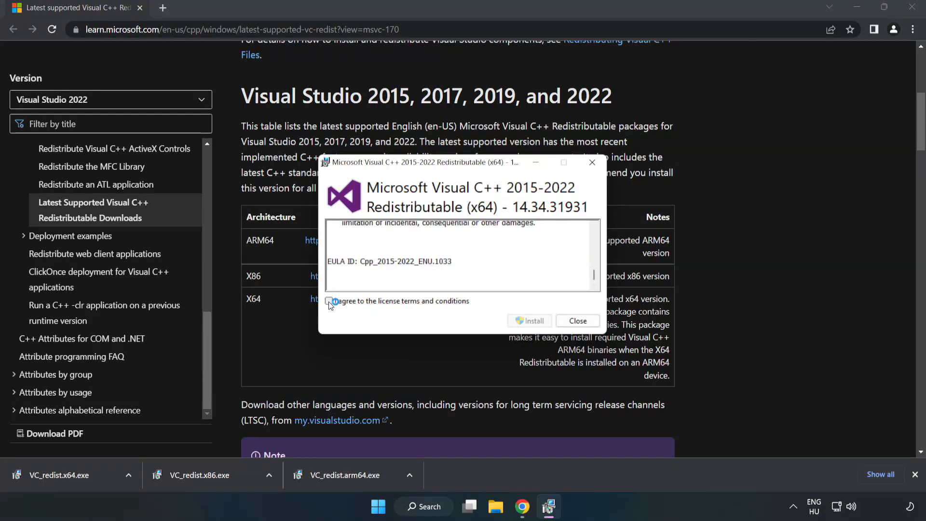
left_click(529, 320)
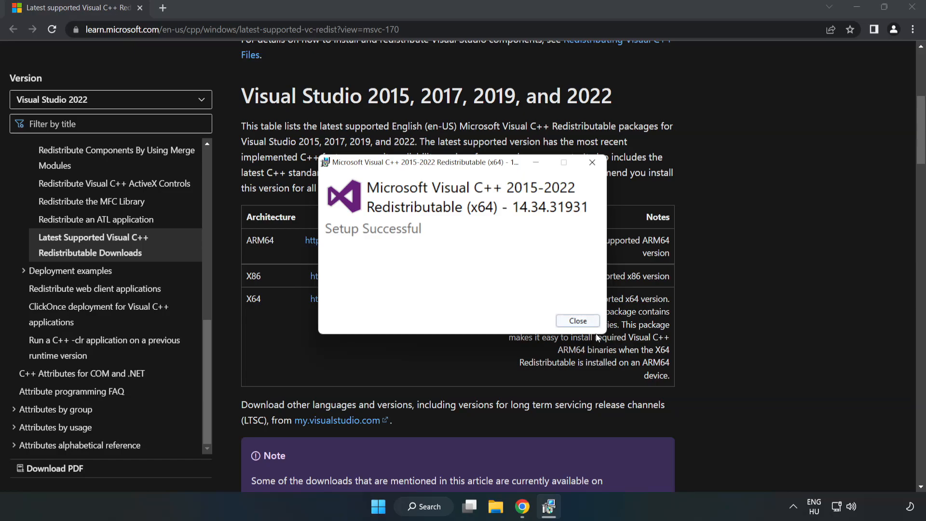
left_click(577, 321)
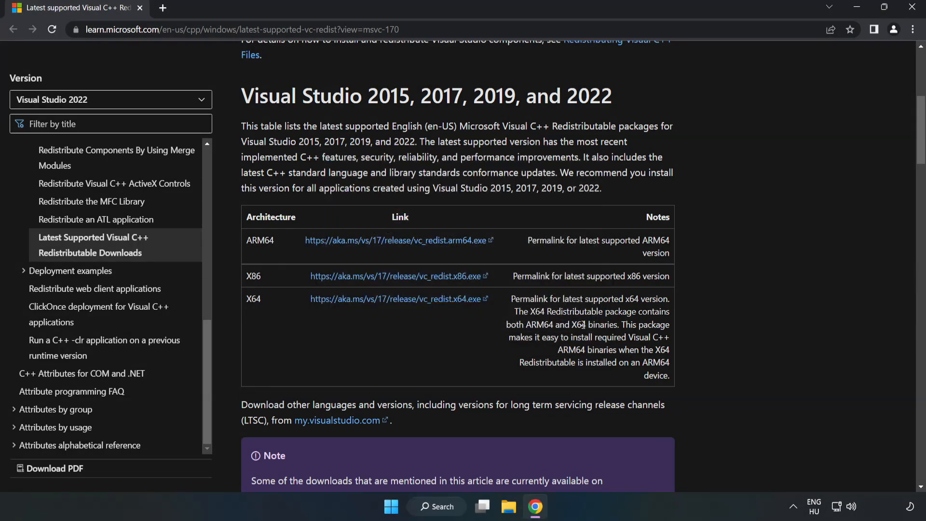
mouse_move(913, 9)
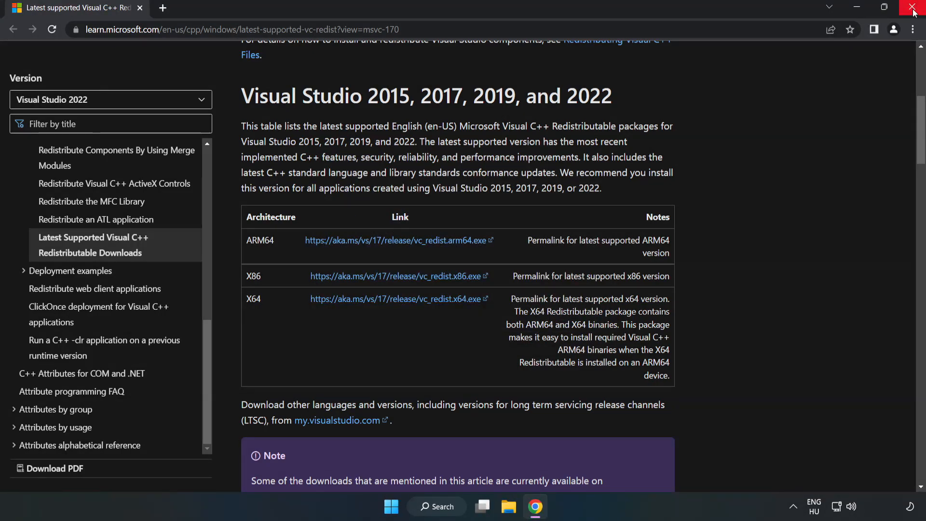
mouse_move(915, 11)
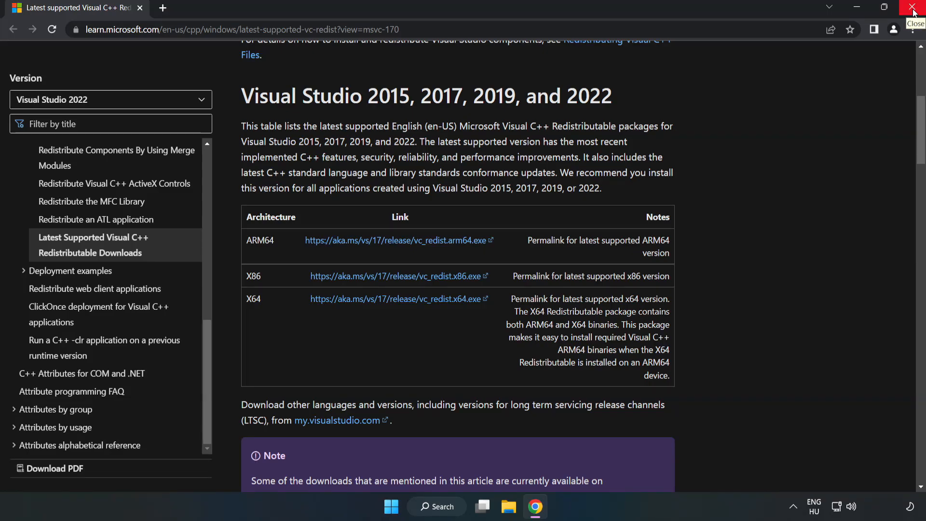
left_click(913, 8)
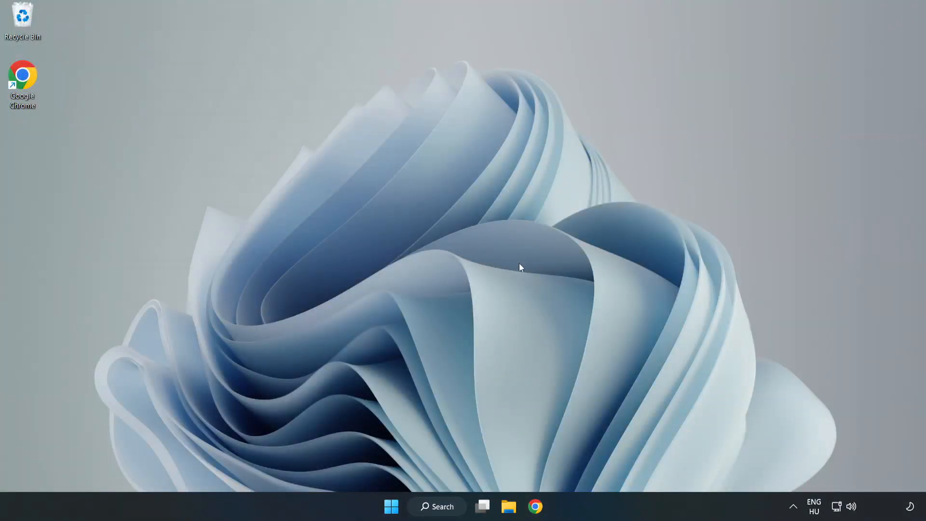
- Search for cmd and launch Command Prompt as administrator, confirming the UAC prompt
left_click(436, 507)
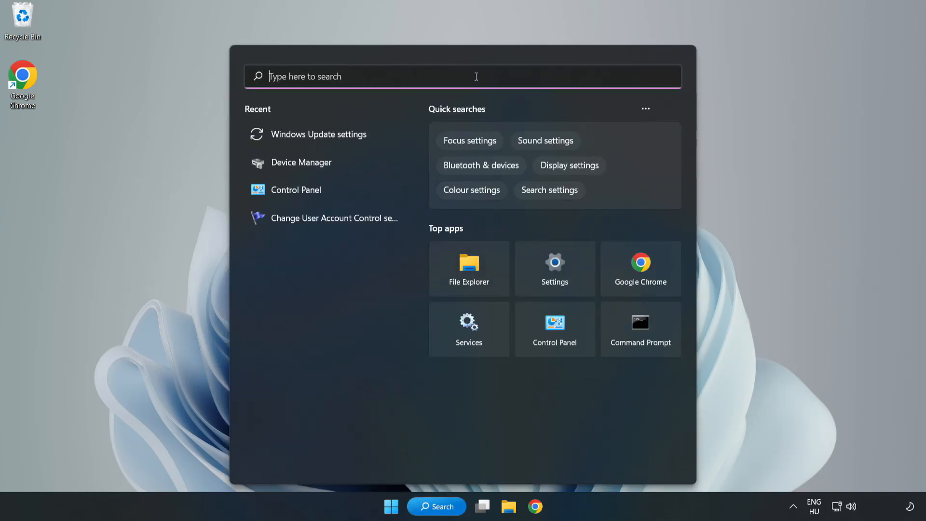
type("cmd")
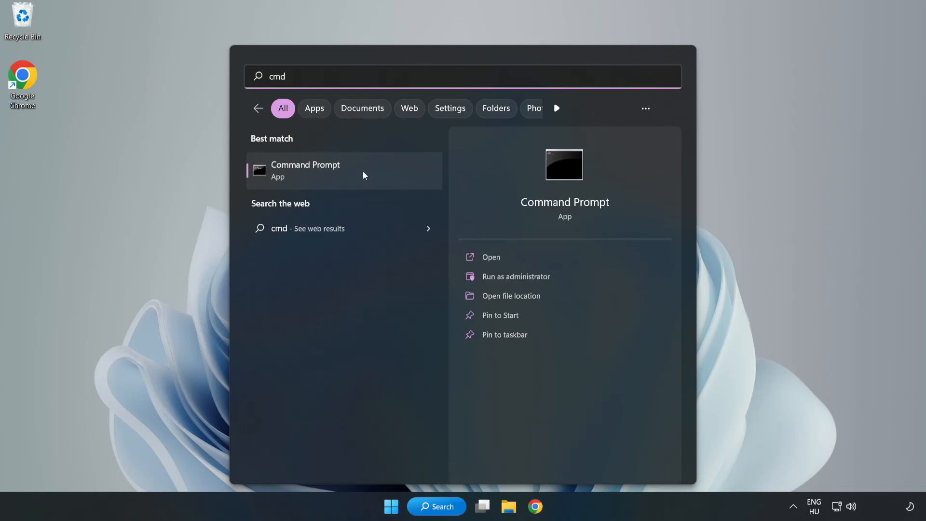
right_click(344, 170)
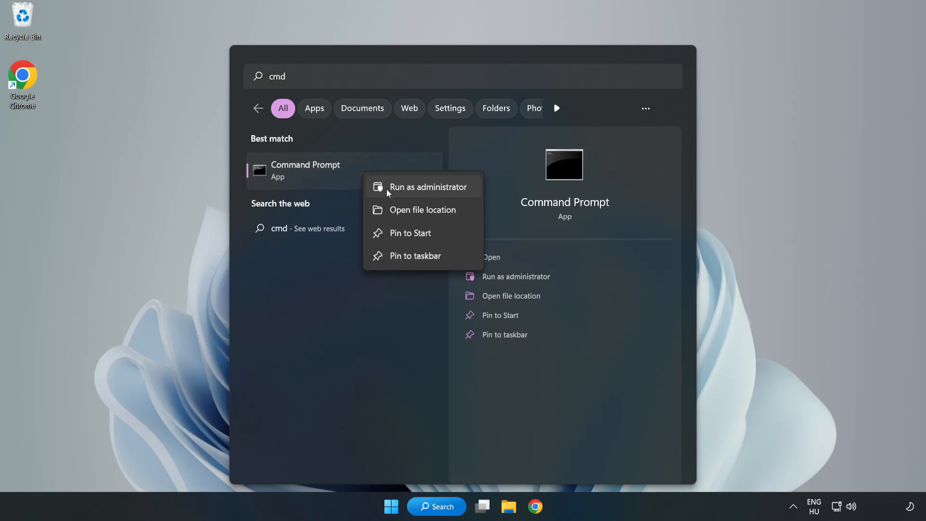
left_click(400, 193)
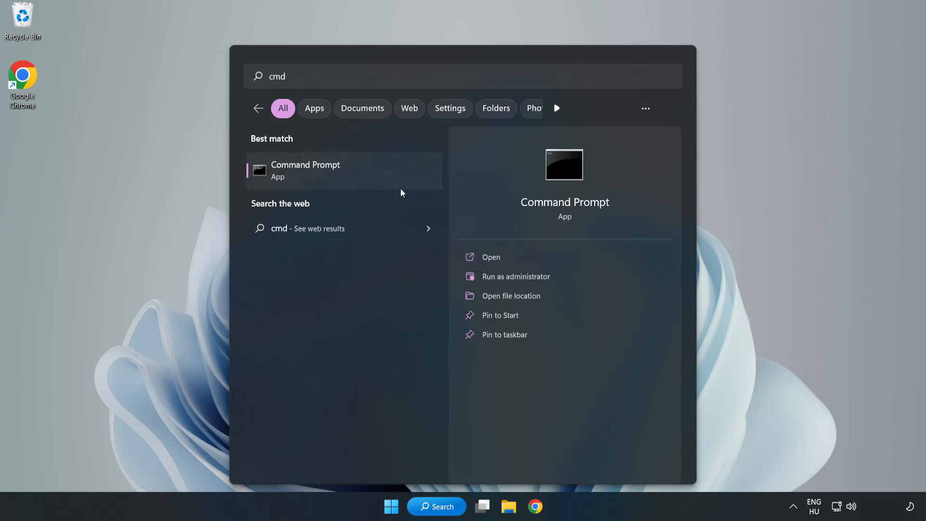
left_click(516, 277)
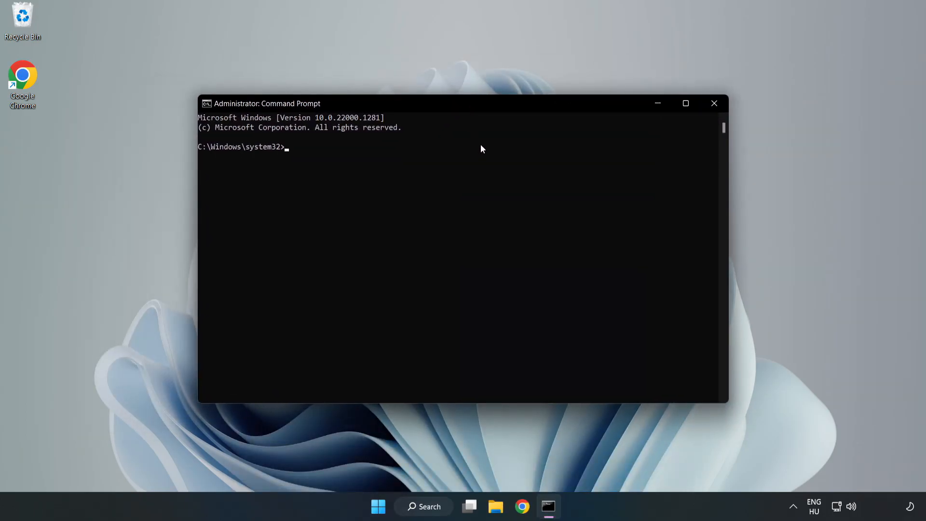
- Run sfc /scannow, let it finish with no integrity violations, then close the window
type("sfc")
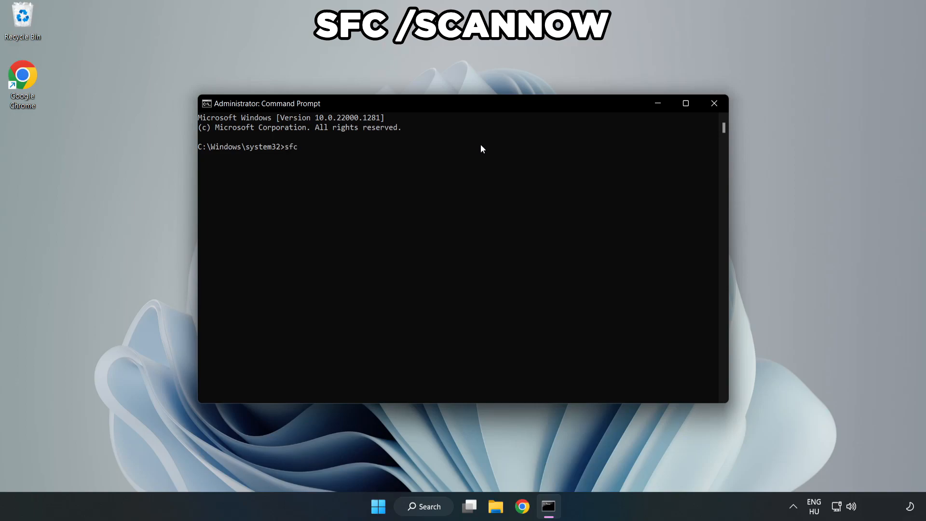
type("/scann")
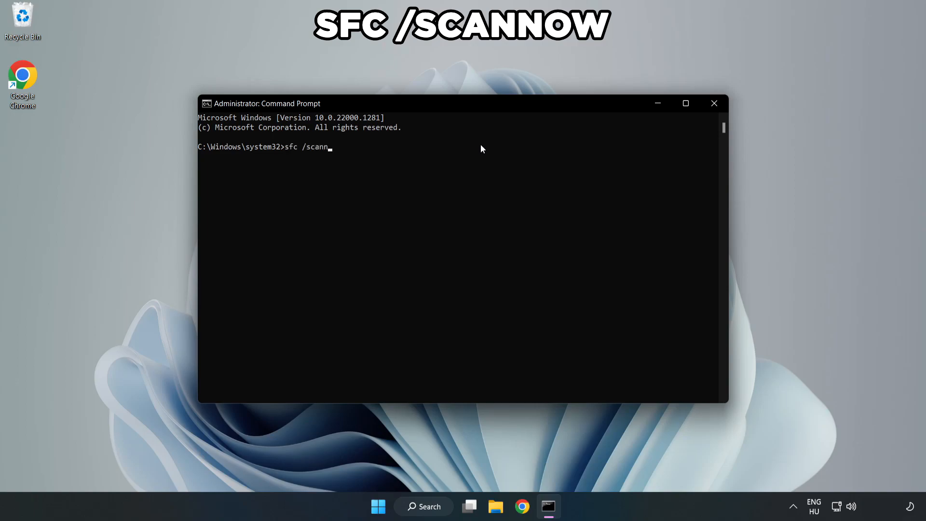
type("ow")
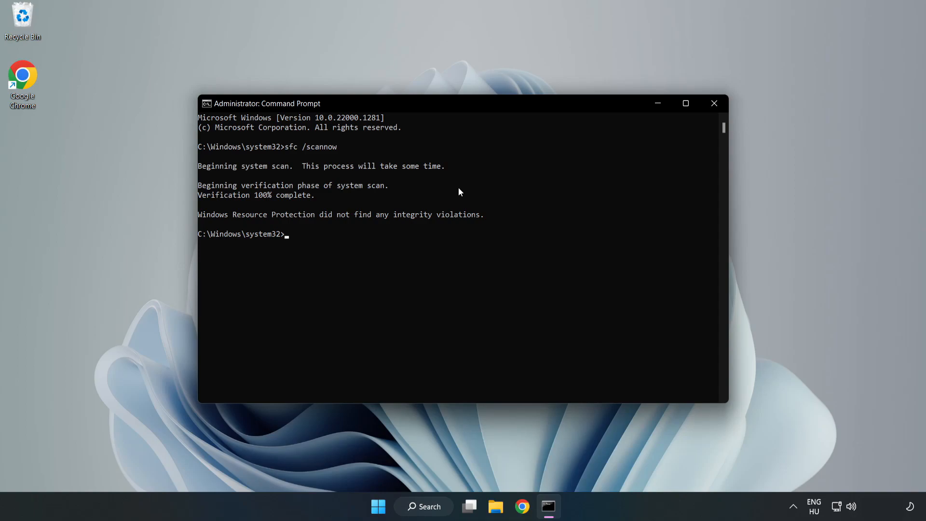
mouse_move(754, 91)
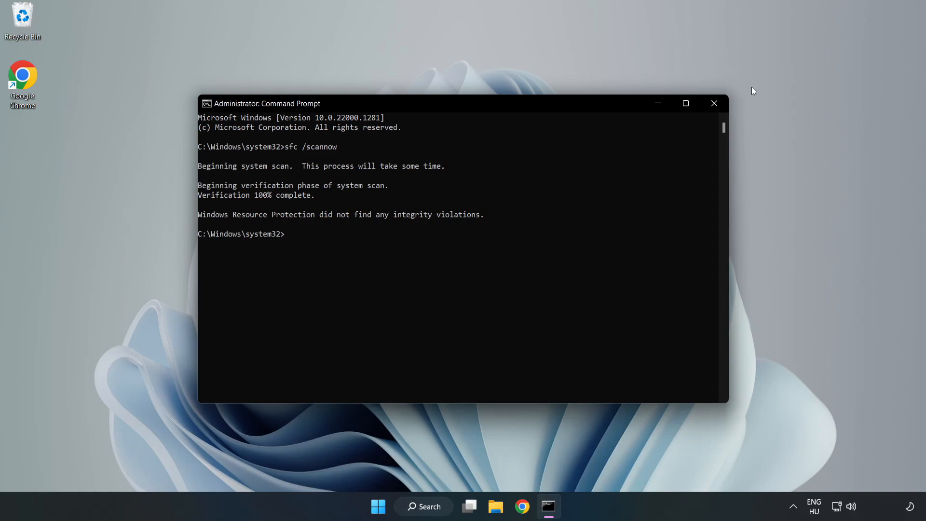
mouse_move(714, 103)
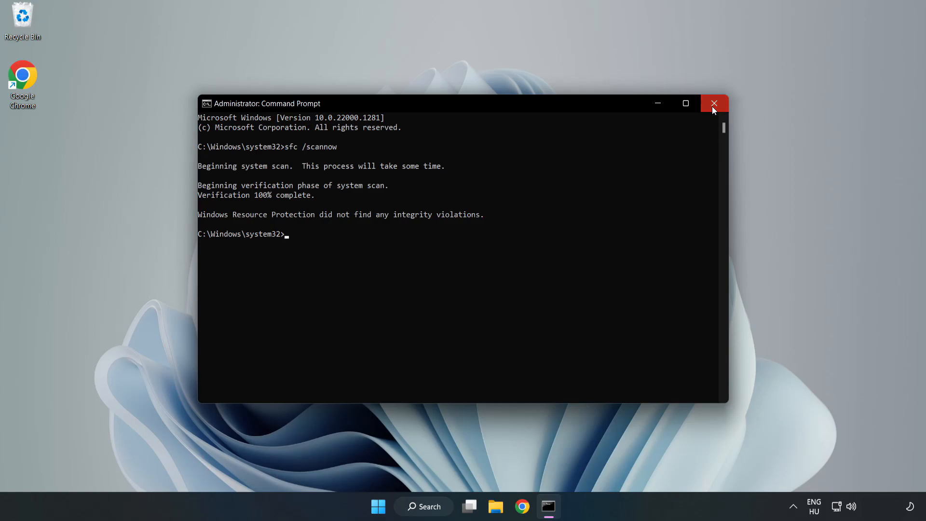
left_click(714, 104)
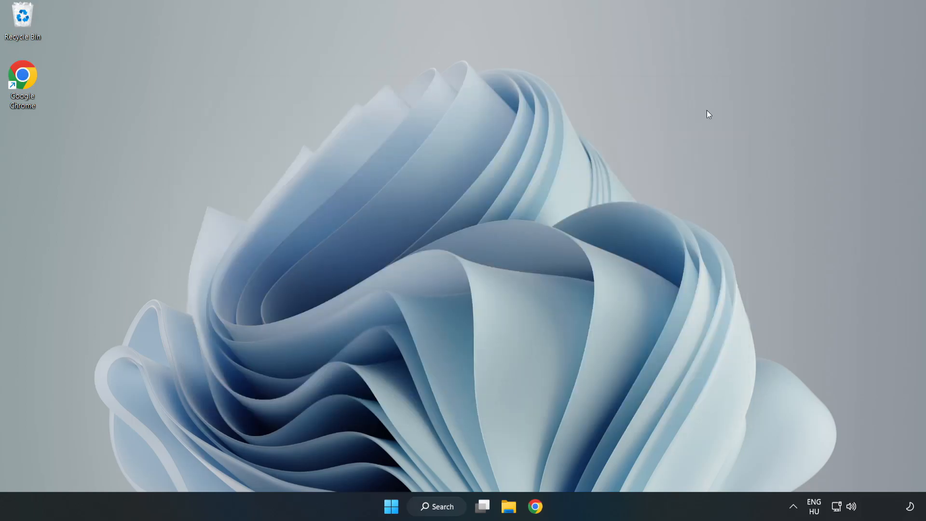
- Search for 'security' and launch the Windows Security app
left_click(437, 506)
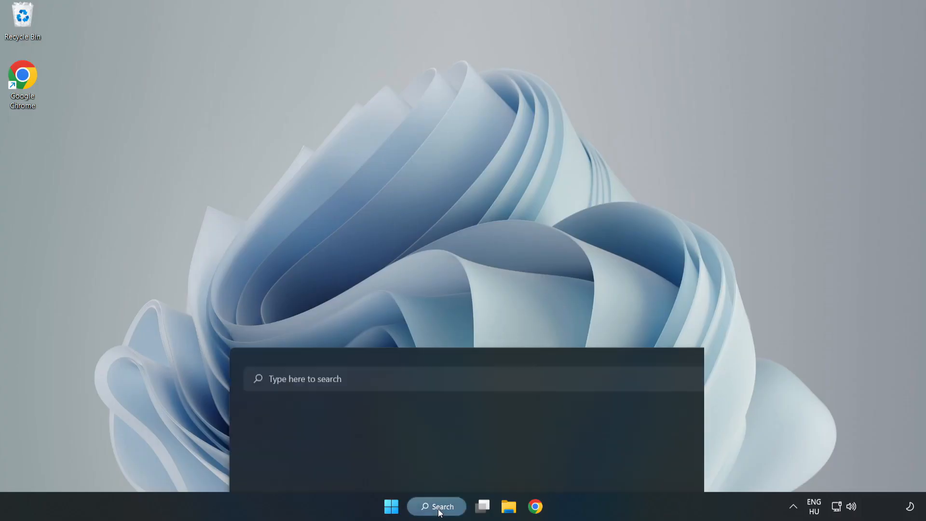
left_click(436, 506)
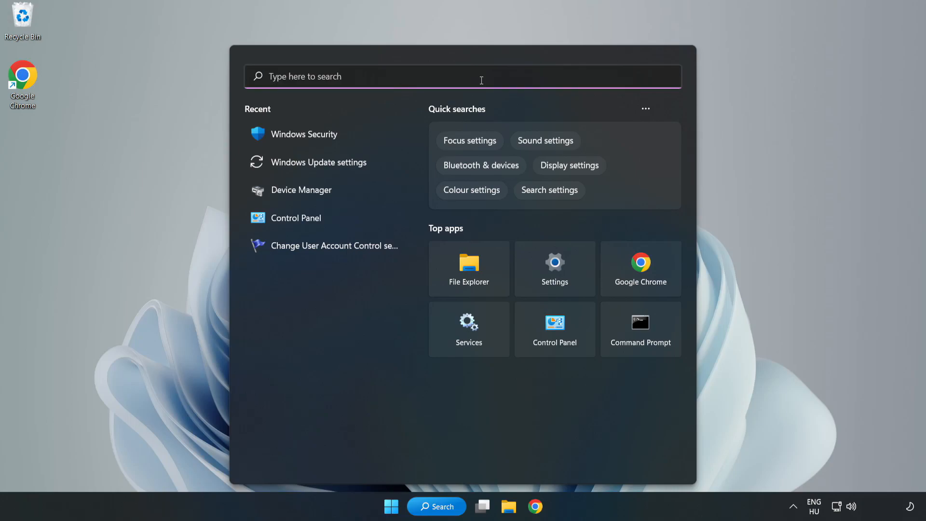
type("sec")
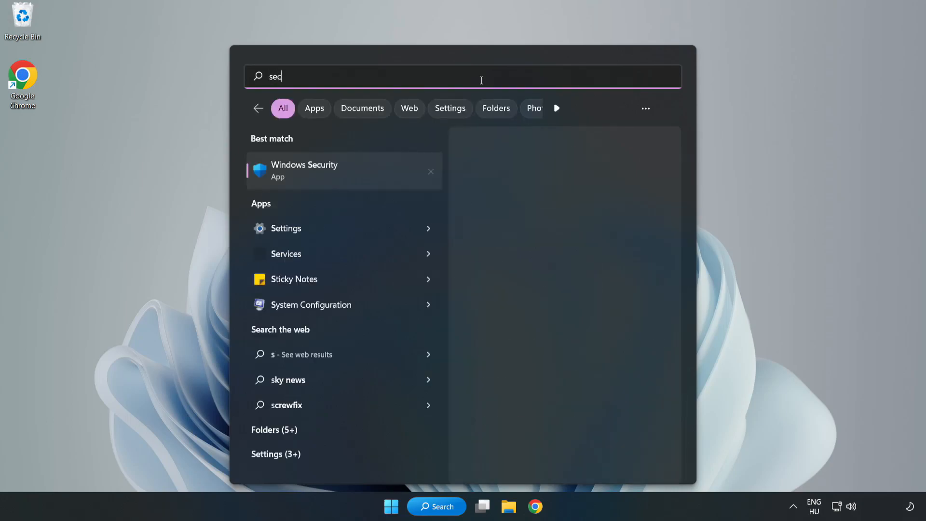
type("urity")
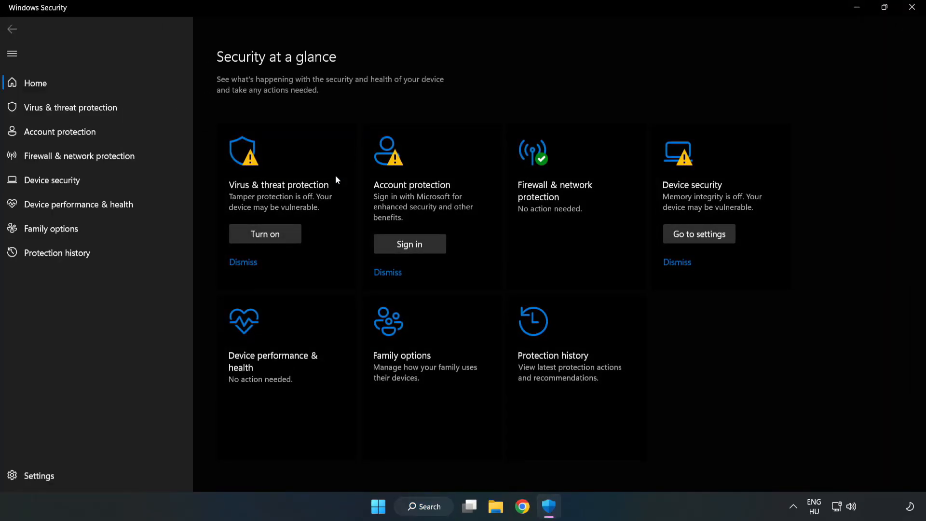
mouse_move(70, 108)
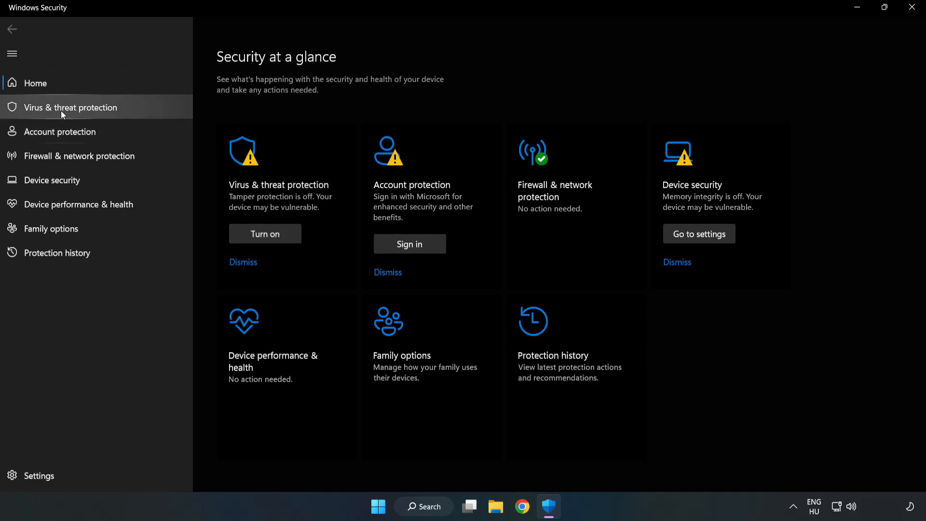
- Go through Virus & threat protection > Manage settings to Add or remove exclusions
left_click(69, 107)
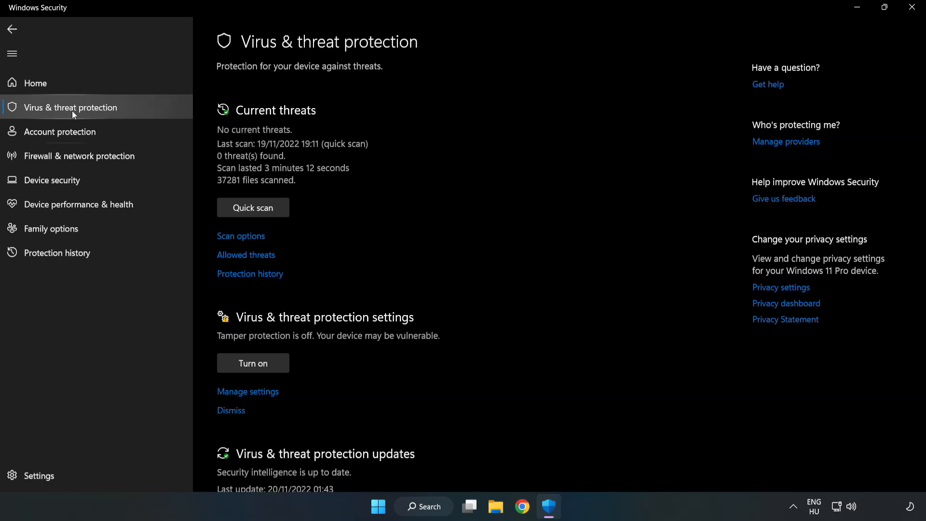
scroll("down", 3)
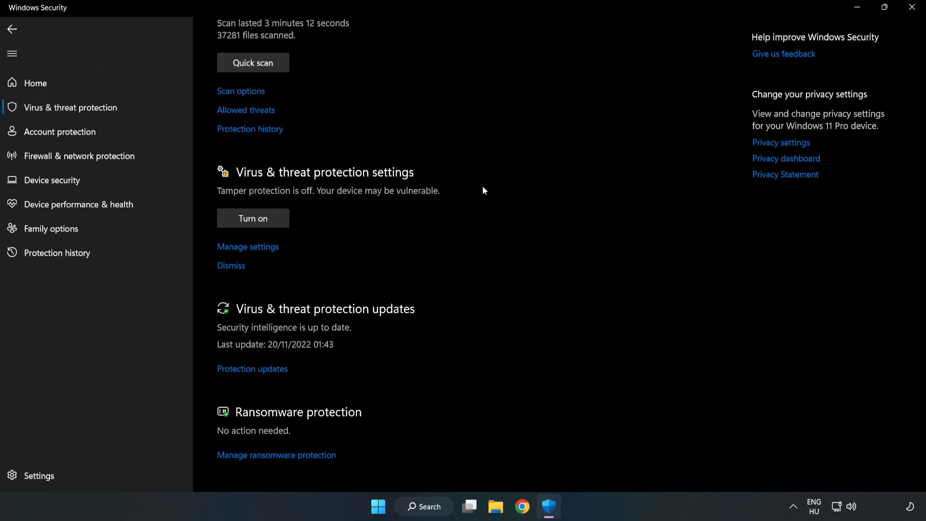
mouse_move(248, 251)
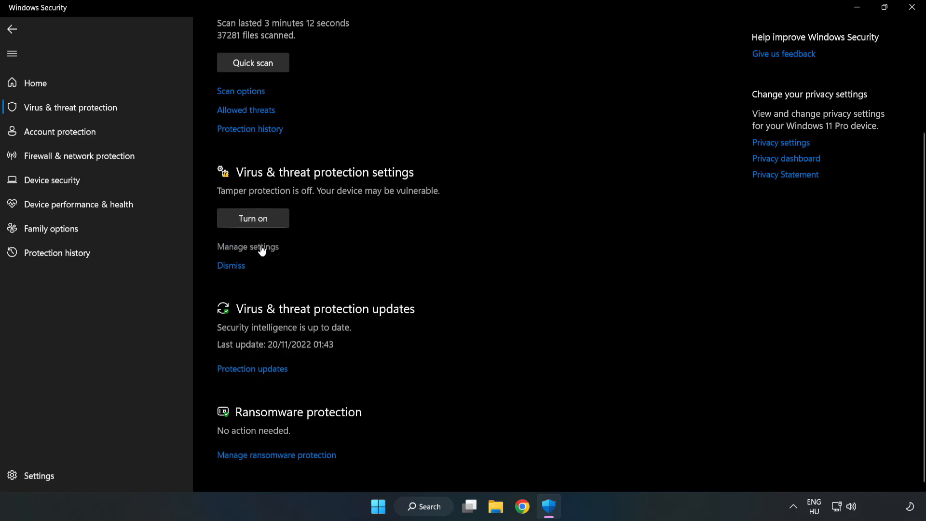
left_click(248, 247)
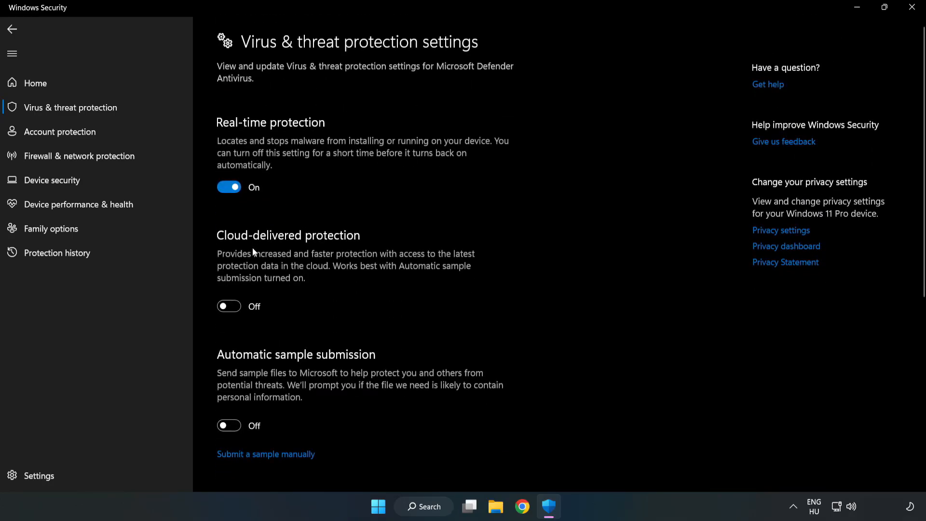
scroll("down", 3)
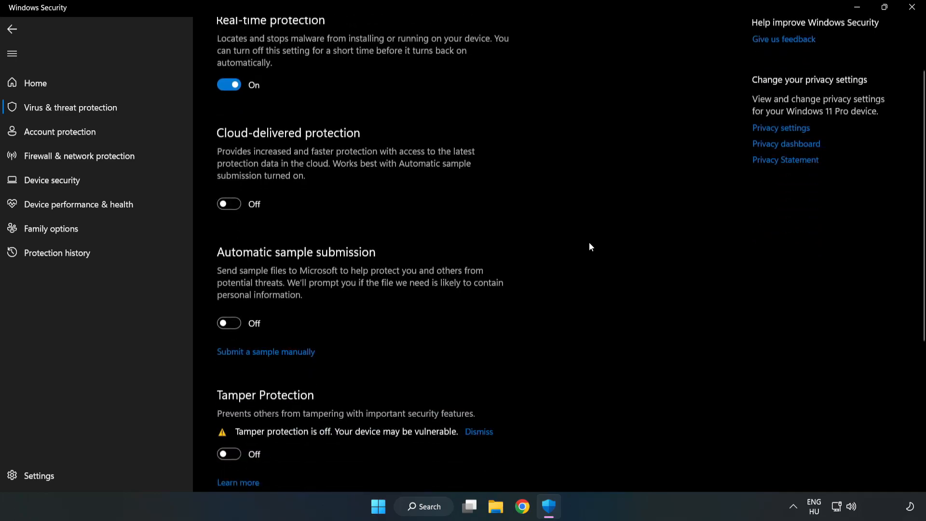
scroll("down", 3)
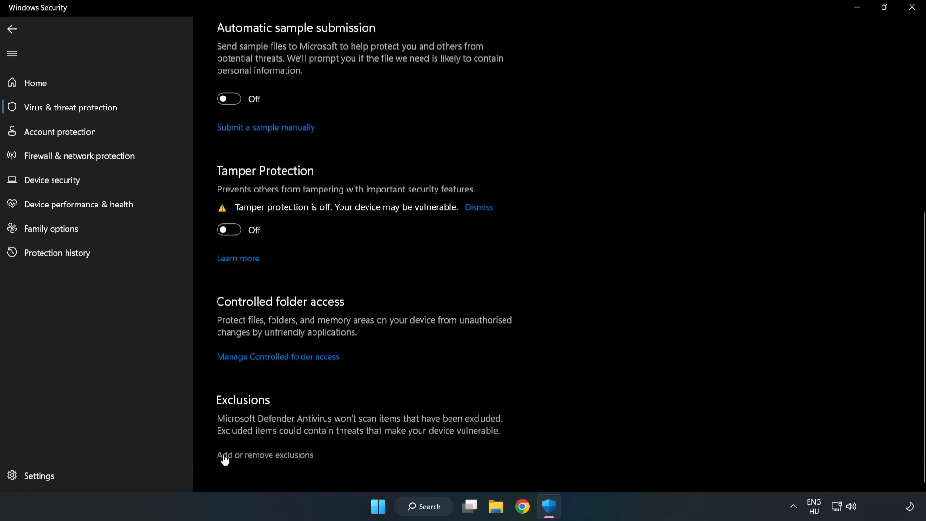
mouse_move(293, 456)
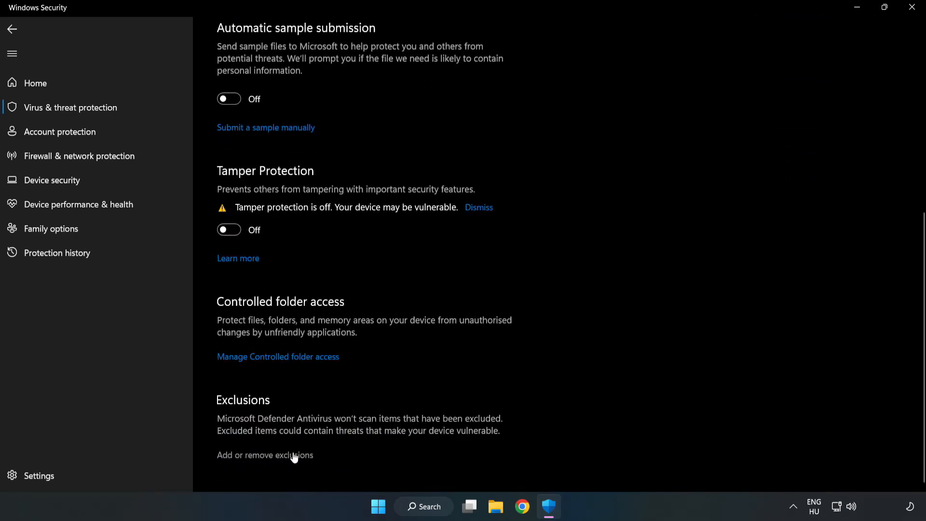
left_click(264, 454)
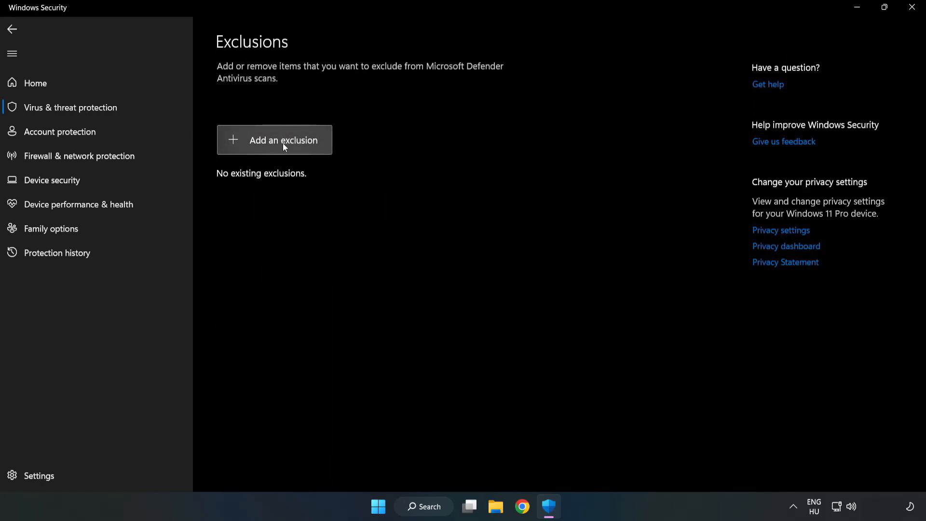
- Choose Add an exclusion > File to start a new Defender file exclusion
left_click(274, 140)
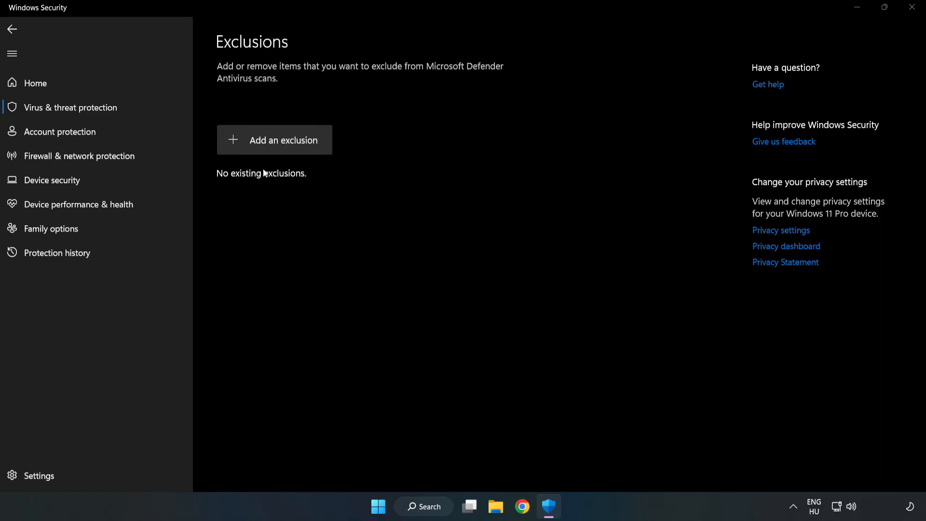
left_click(274, 140)
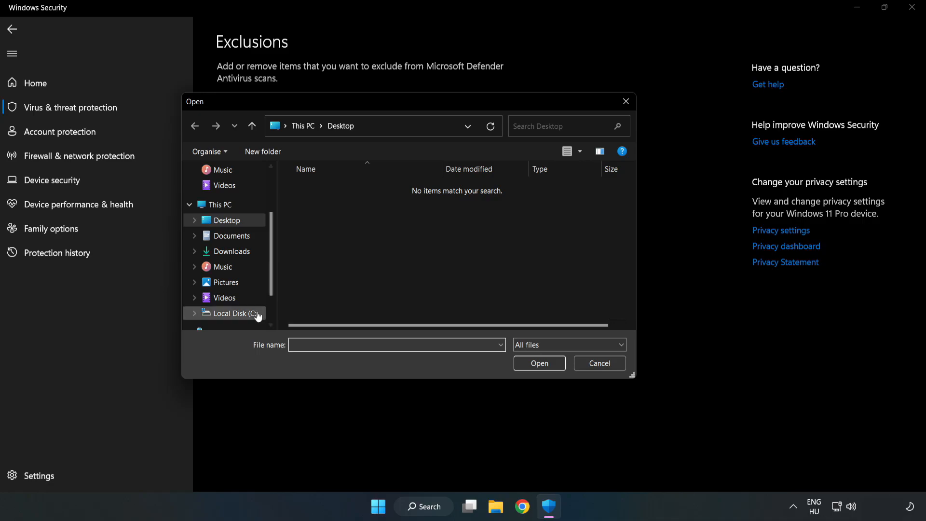
- Select the NOT WORKING APP shortcut in C:\Program Files (x86), adding chrome.exe to exclusions
left_click(235, 312)
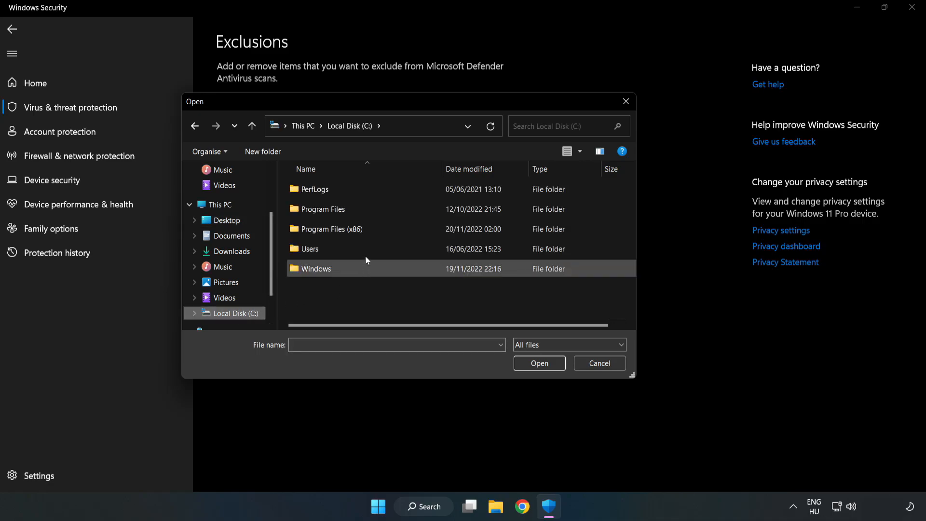
double_click(324, 228)
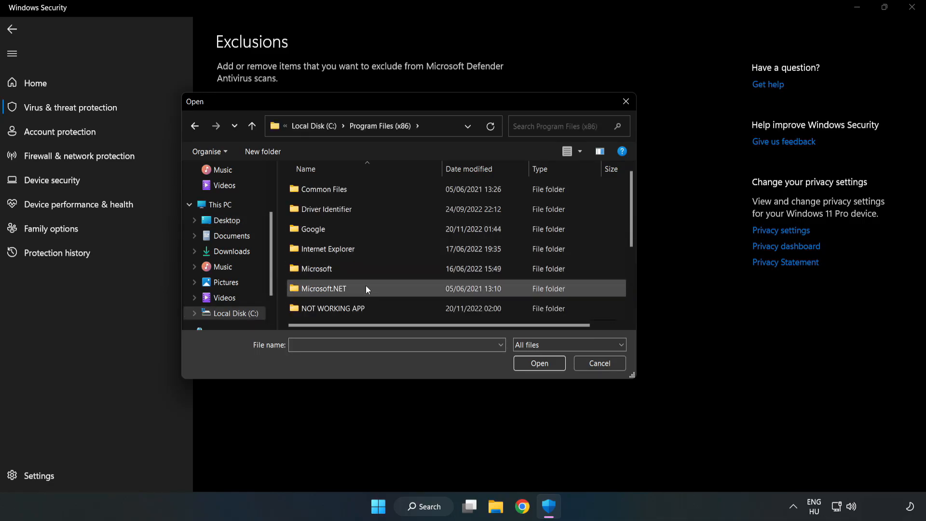
double_click(332, 308)
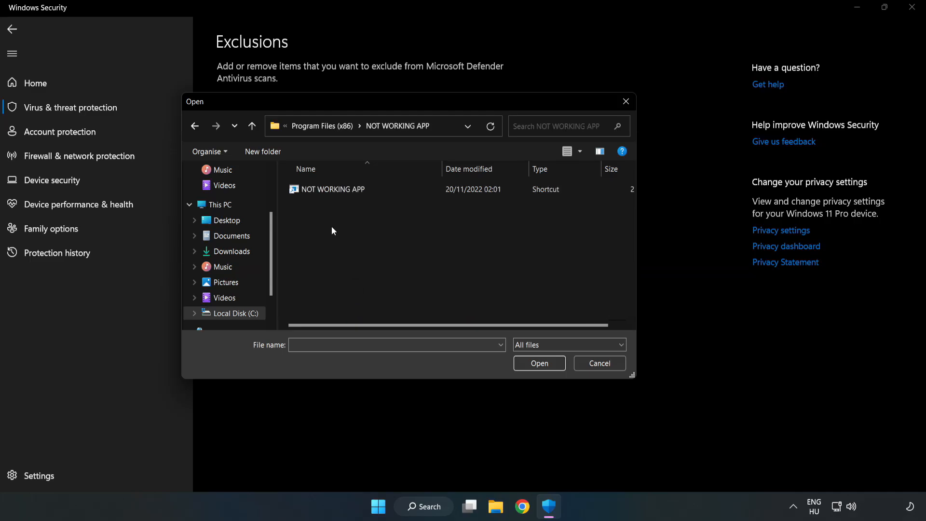
left_click(333, 189)
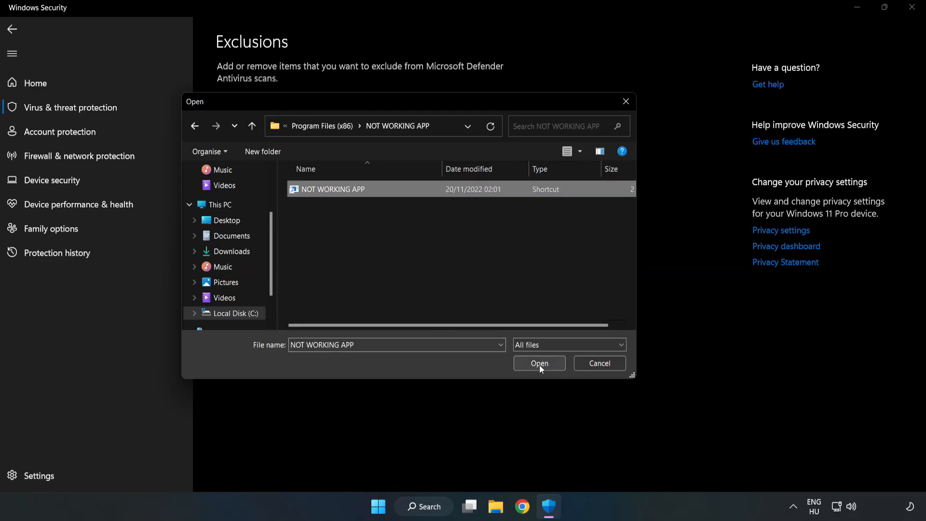
left_click(538, 363)
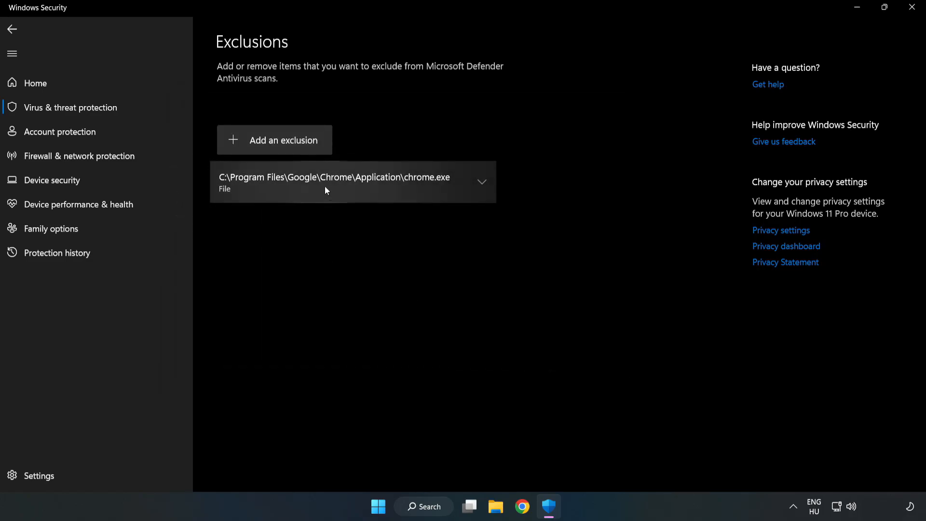
mouse_move(630, 214)
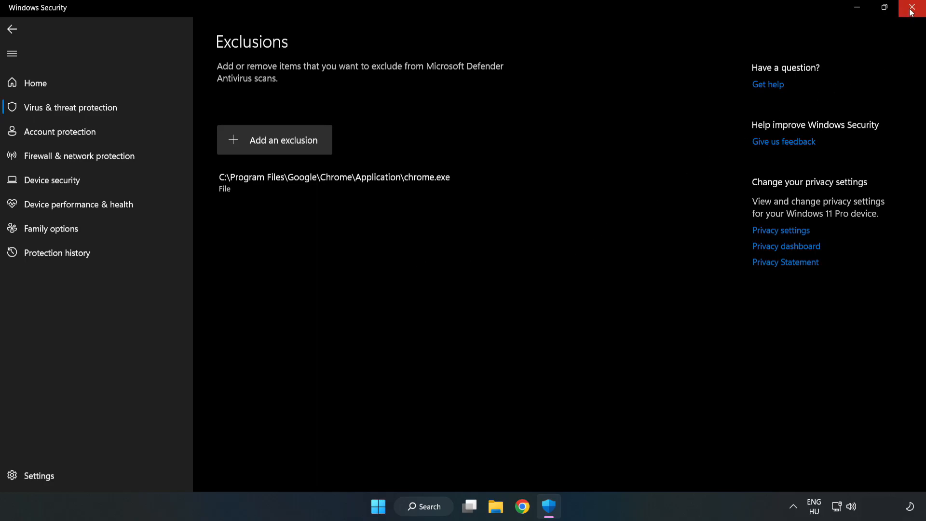
mouse_move(915, 9)
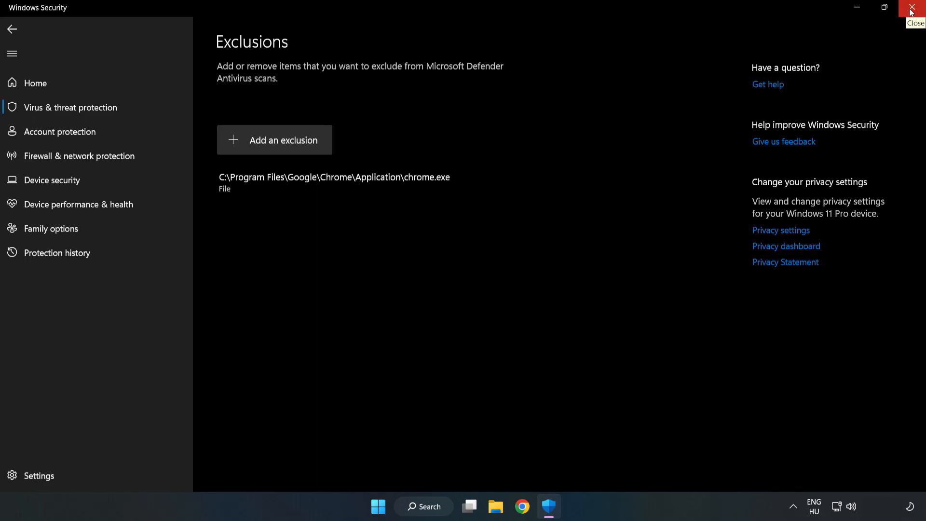
- Close the Windows Security window, returning to the desktop
left_click(915, 6)
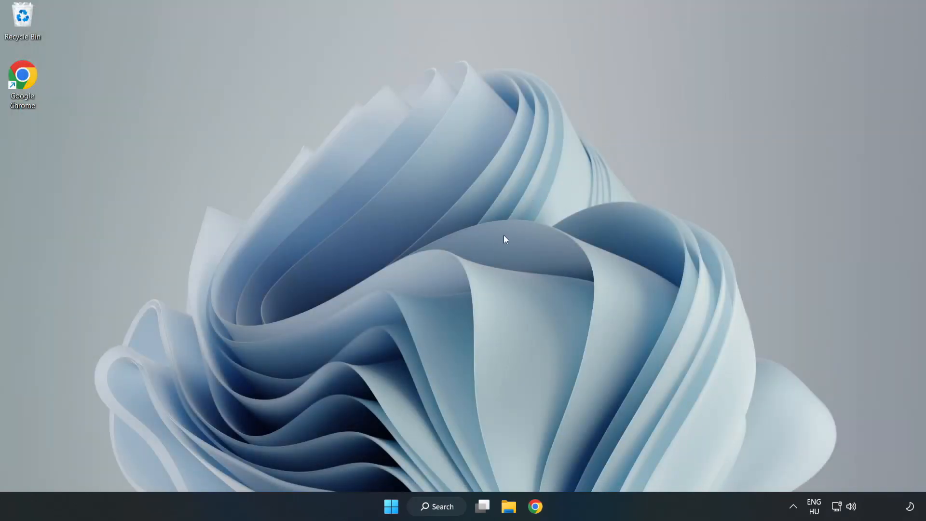
mouse_move(473, 260)
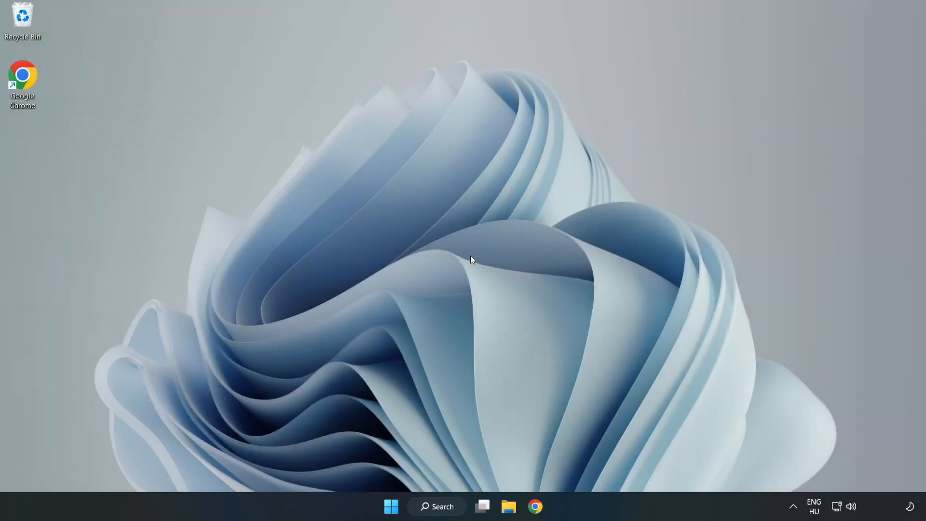
- Bring up the Start menu power options to restart the PC
left_click(391, 507)
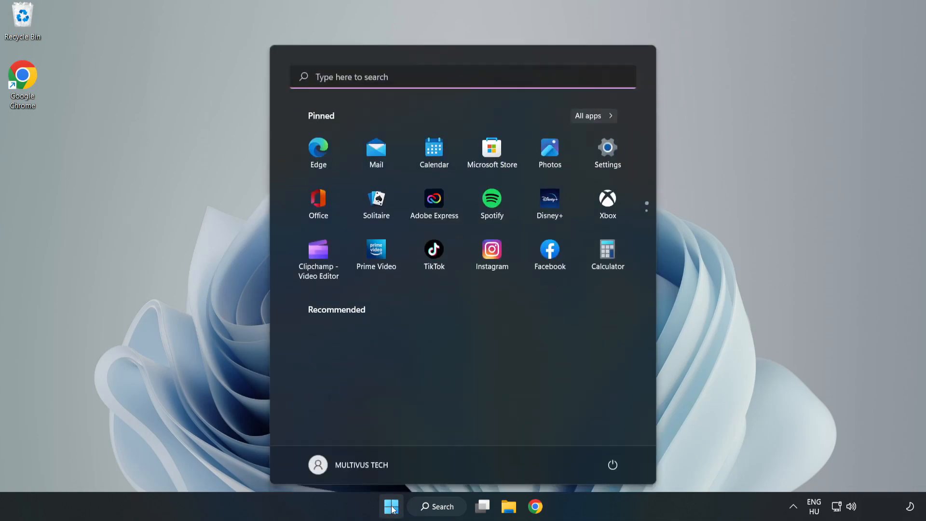
left_click(613, 465)
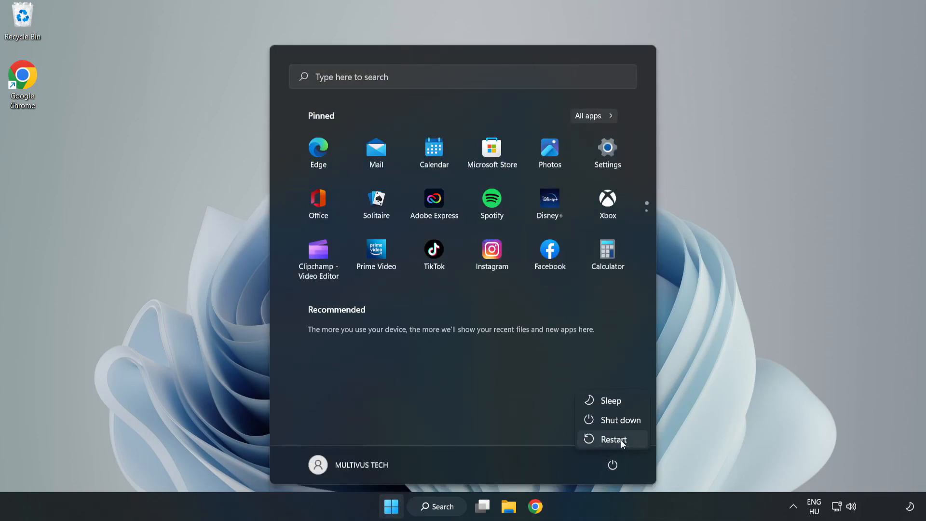
mouse_move(614, 440)
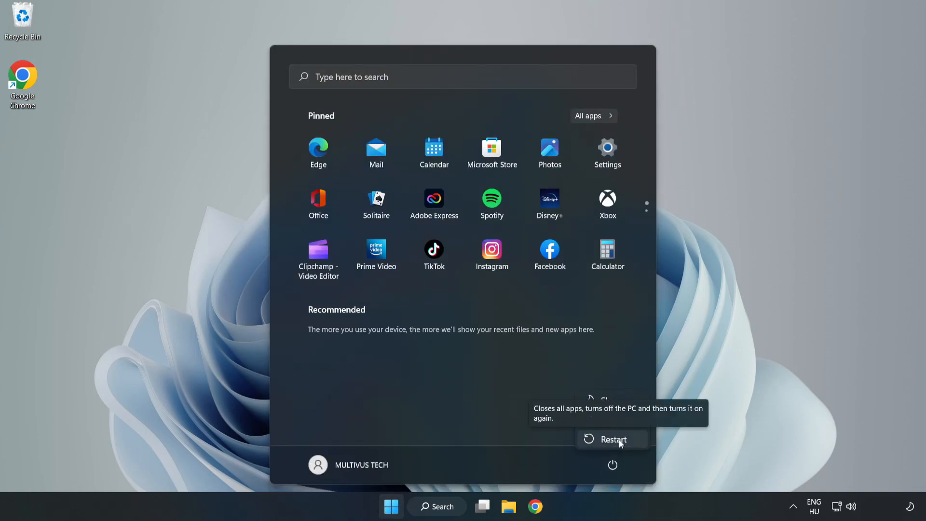